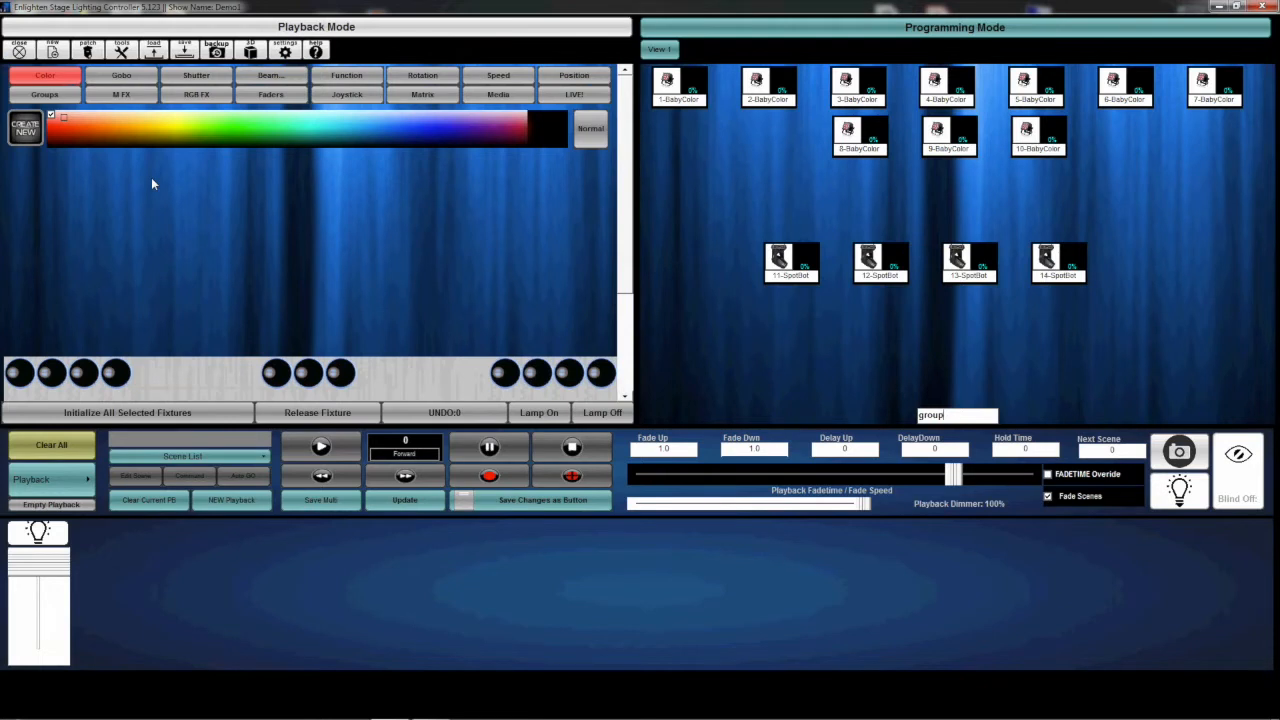
mouse_move(600, 20)
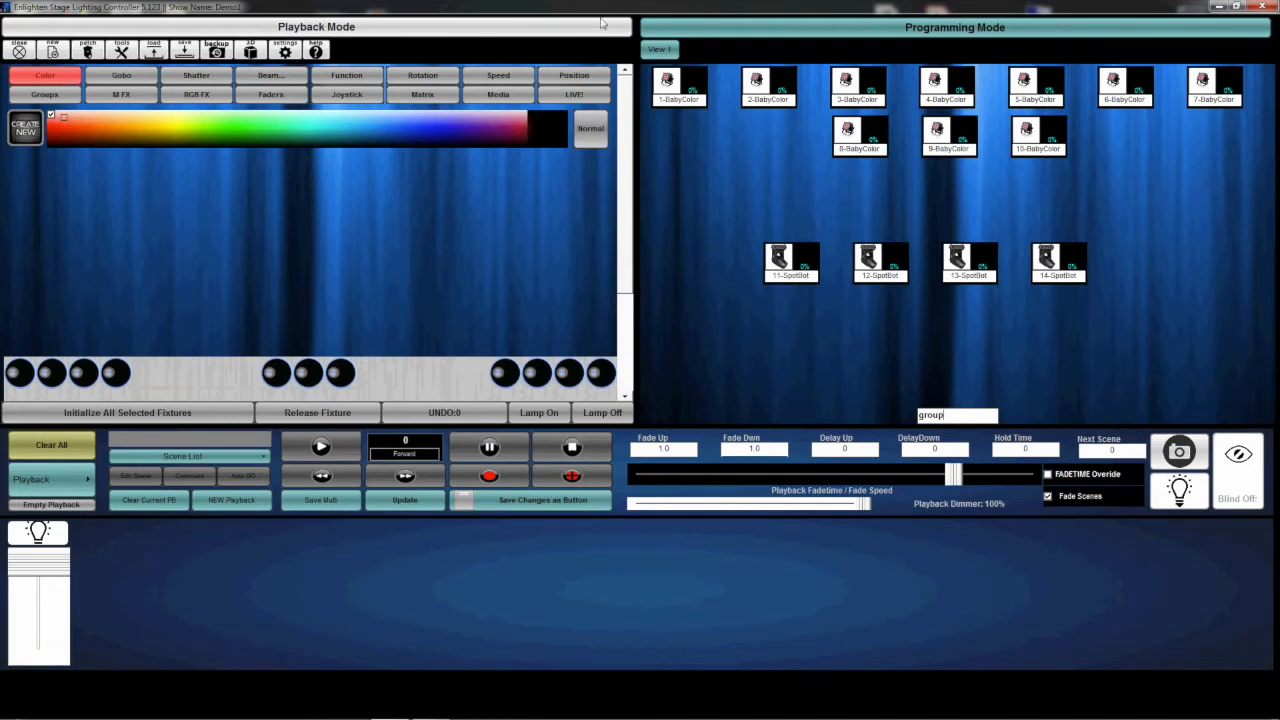
mouse_move(864, 36)
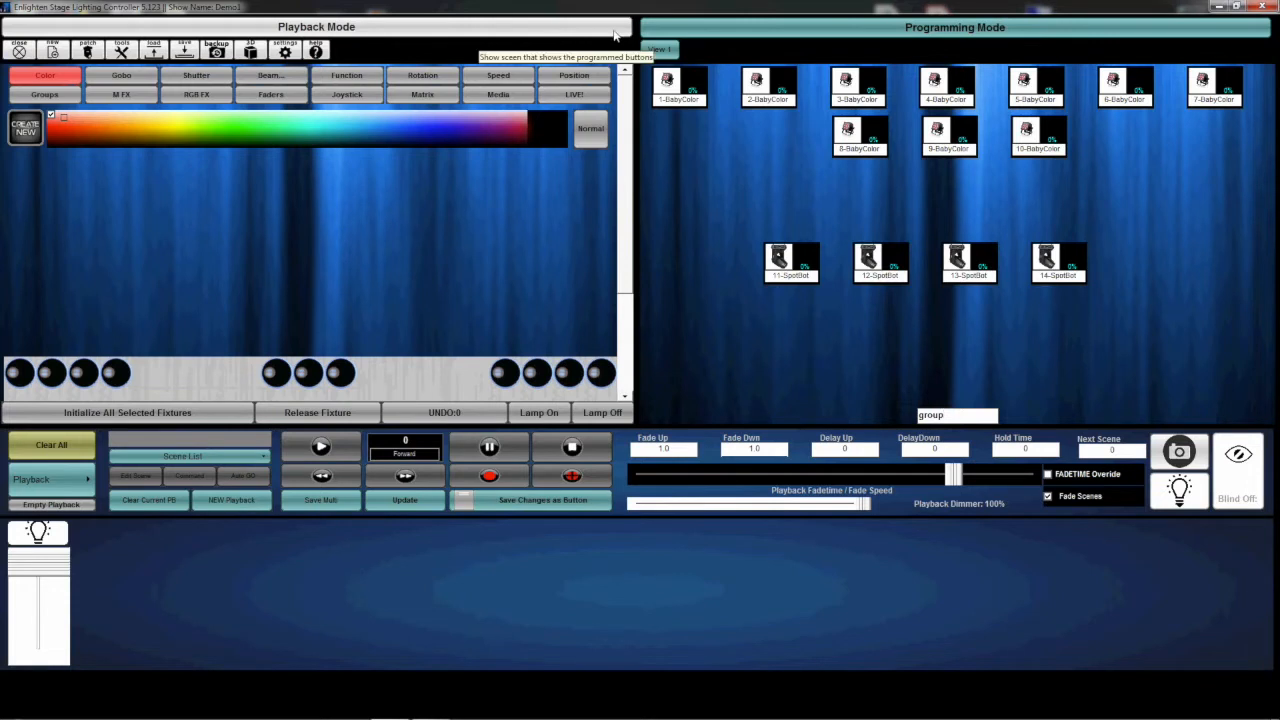
mouse_move(724, 36)
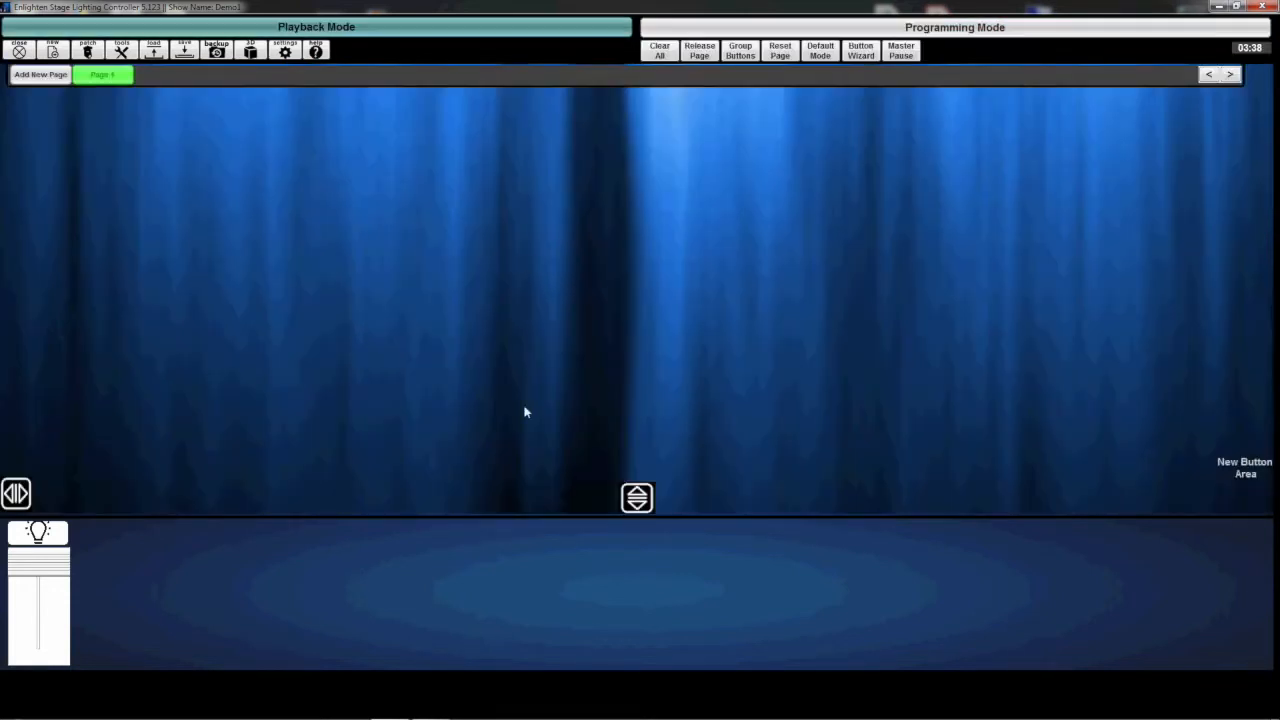
mouse_move(516, 260)
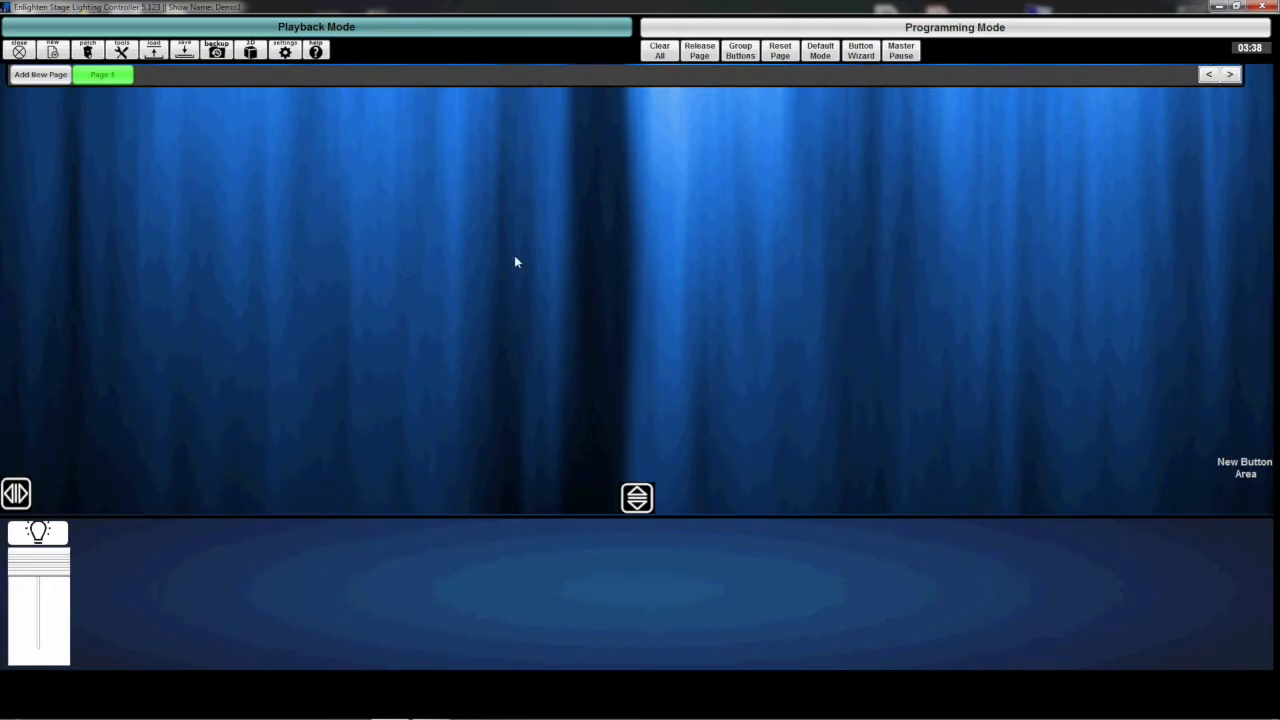
mouse_move(528, 348)
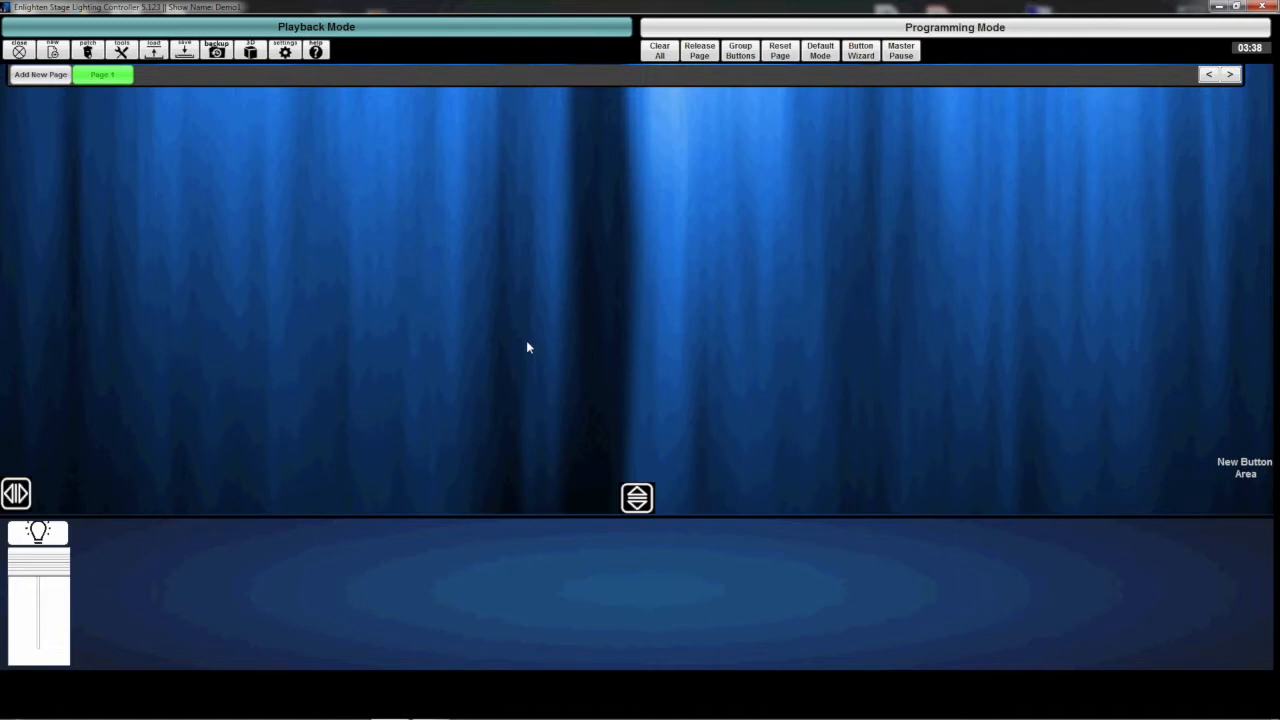
mouse_move(364, 334)
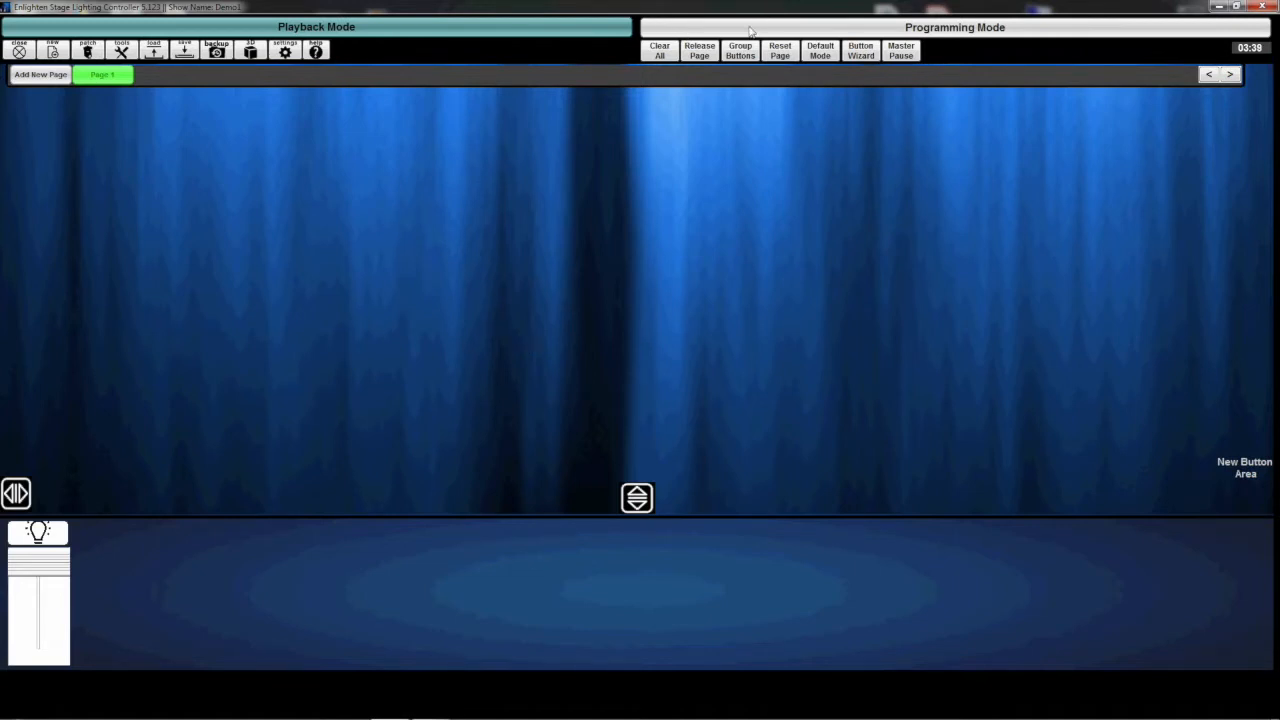
Step: Back in programming, select the four lower fixtures and browse their gobo and colour controls
click(952, 28)
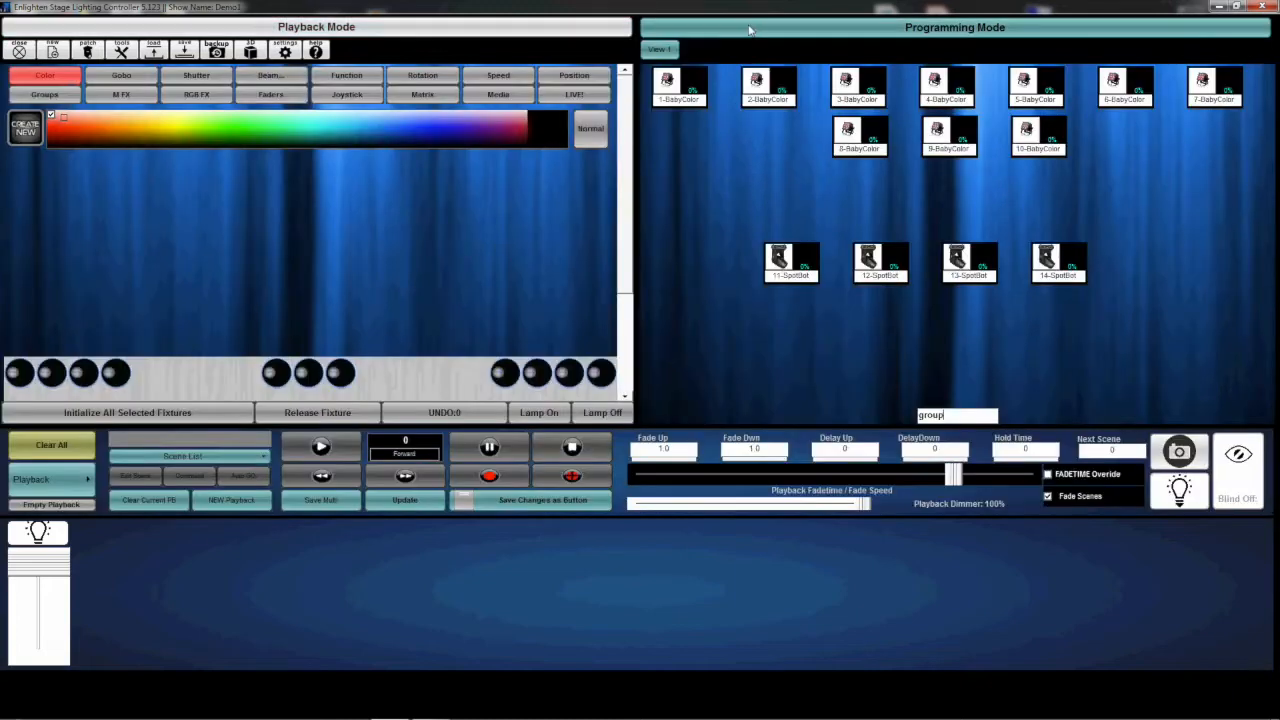
mouse_move(864, 324)
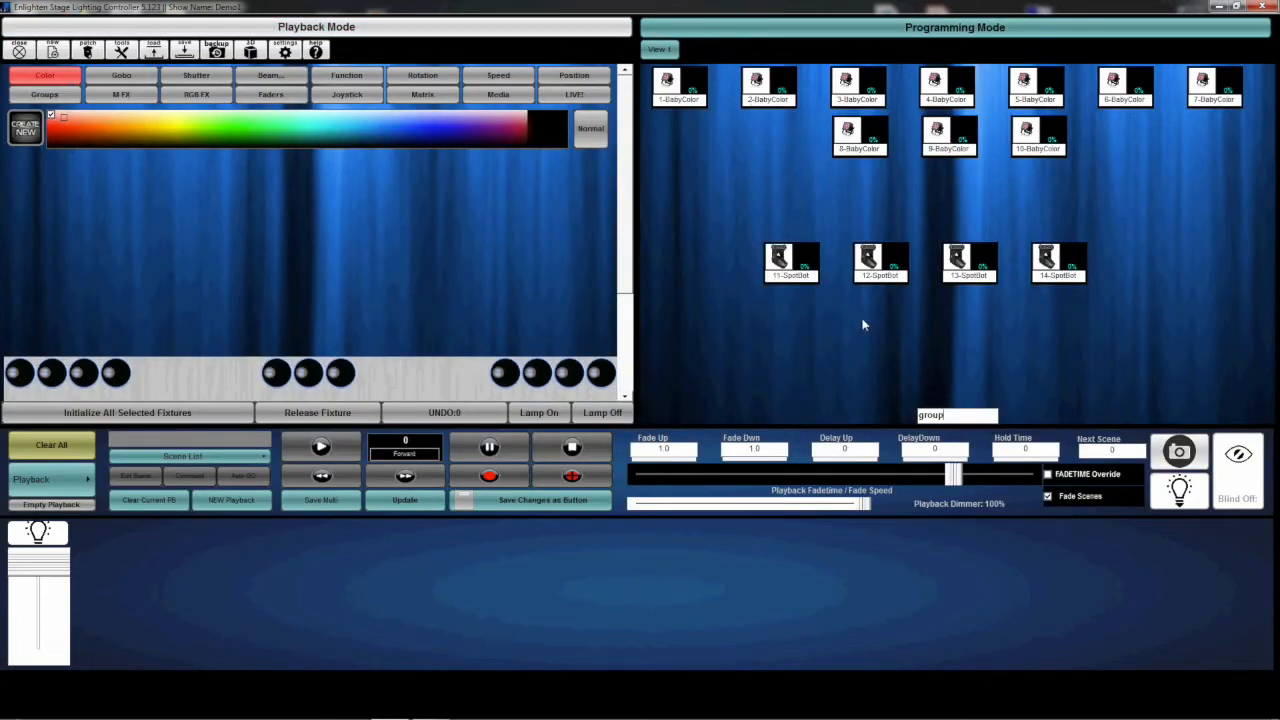
mouse_move(1212, 238)
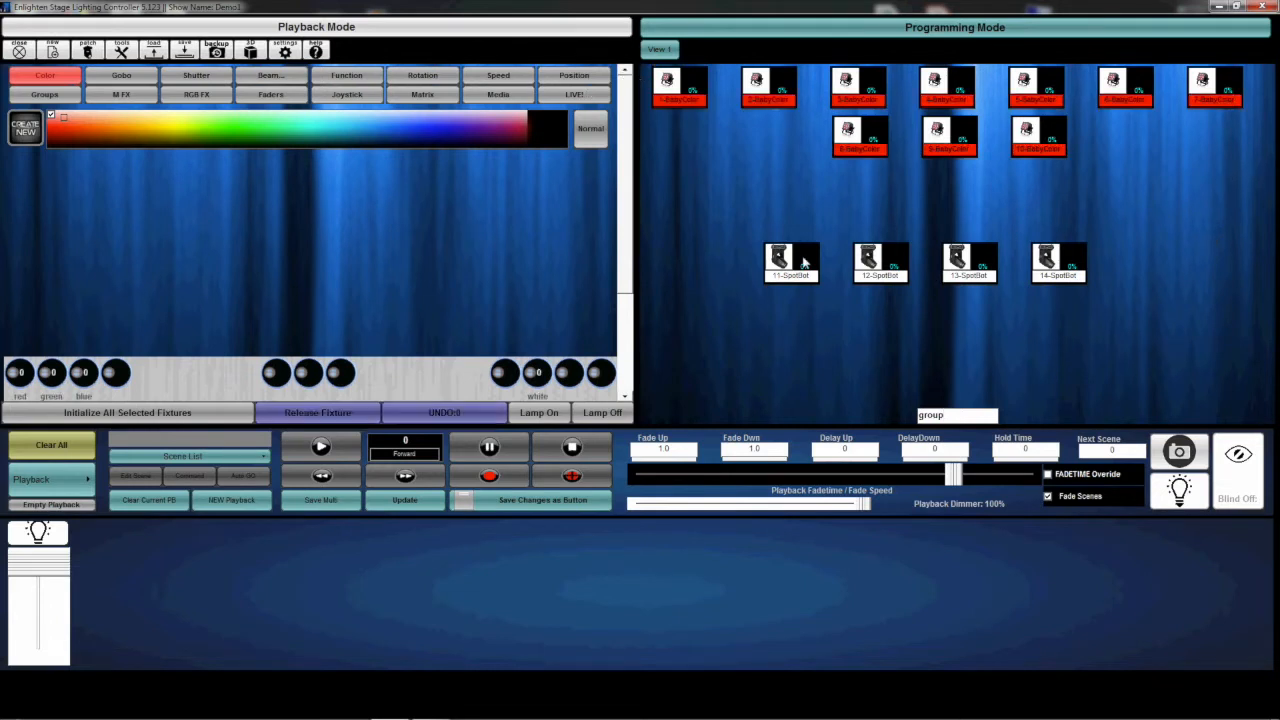
click(120, 76)
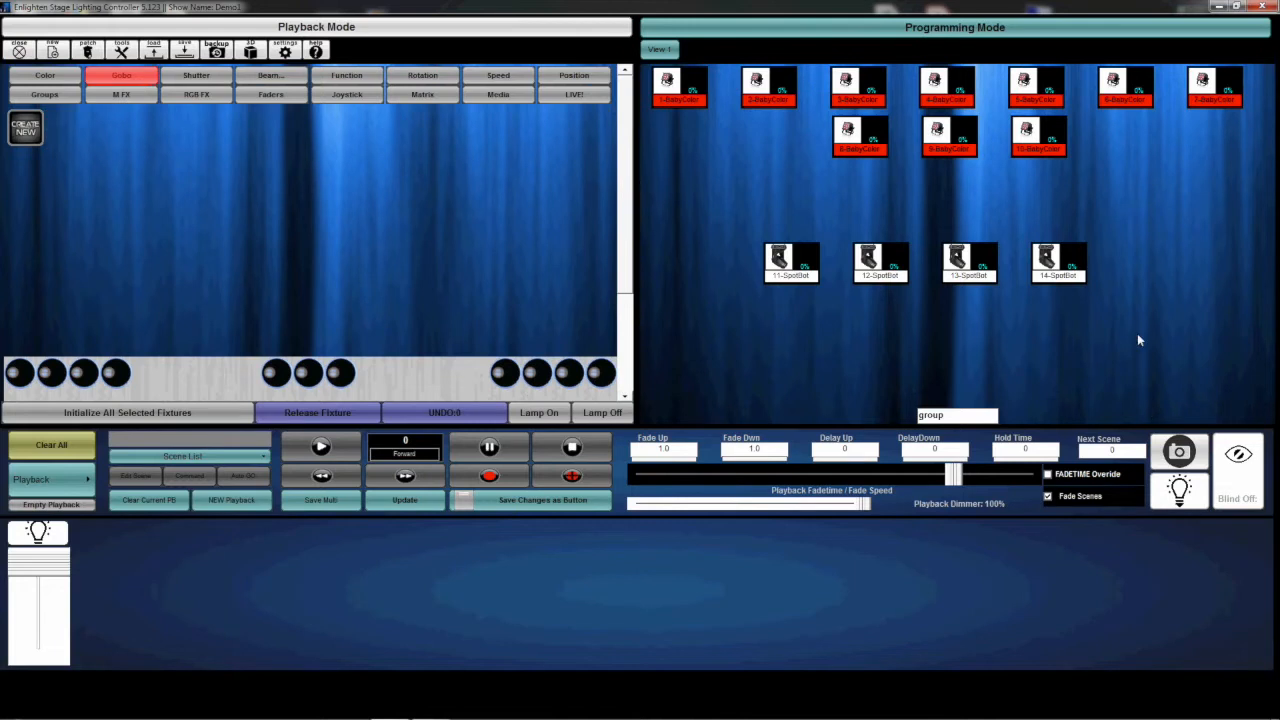
click(122, 76)
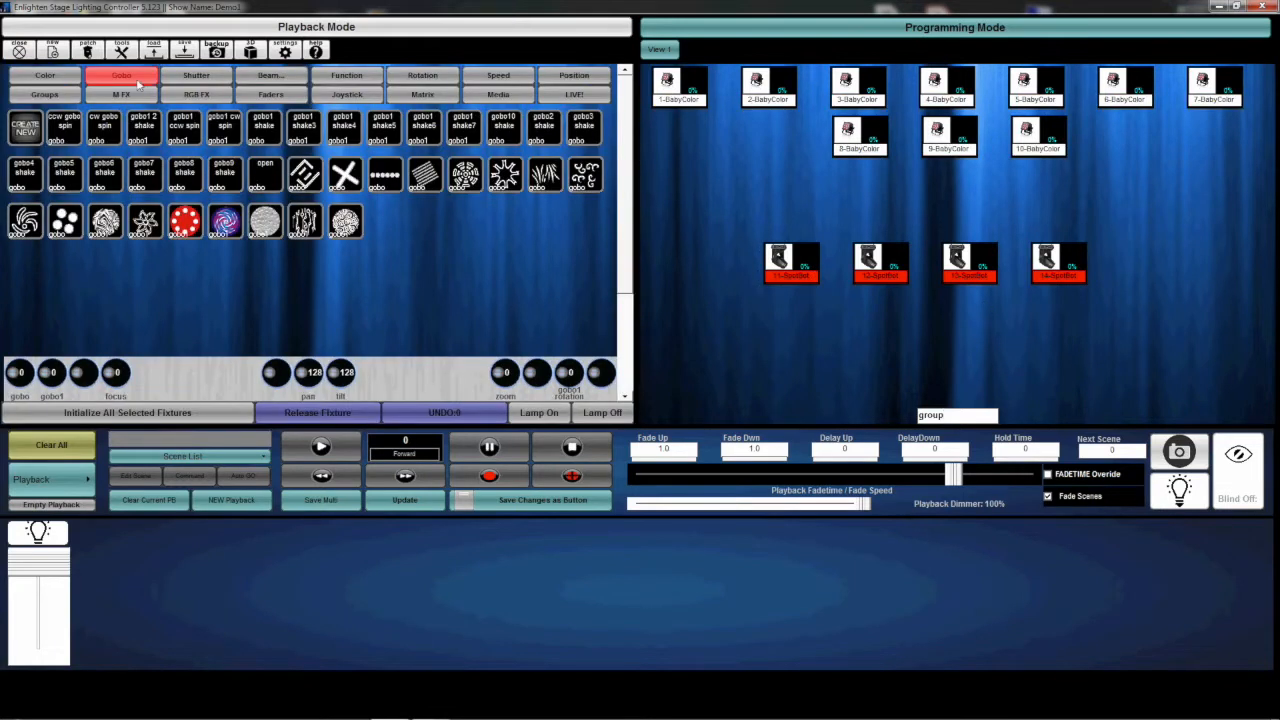
click(44, 76)
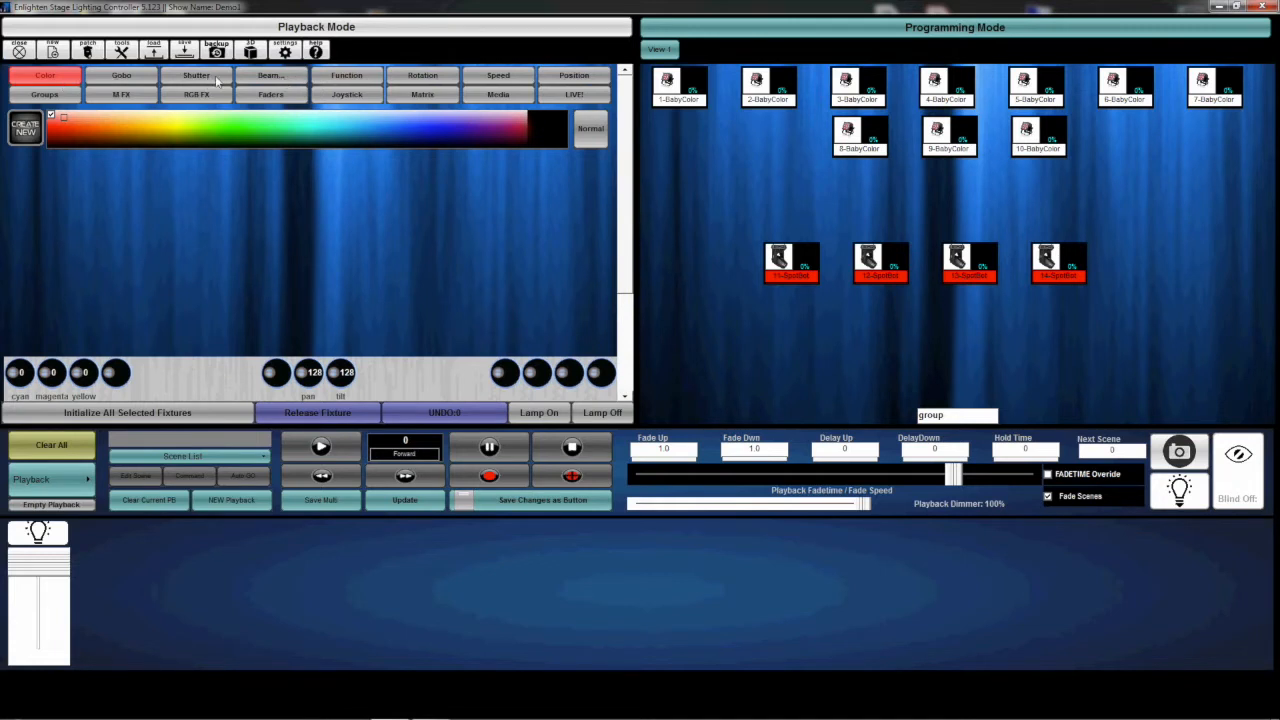
mouse_move(602, 76)
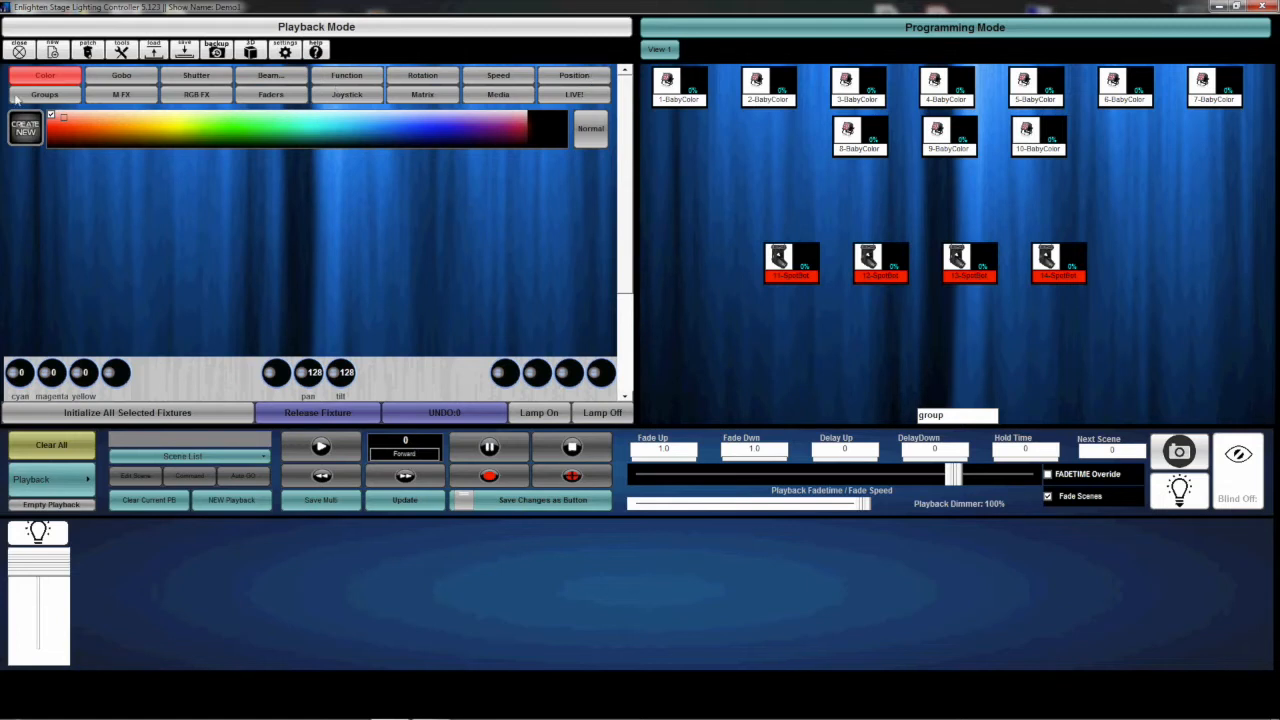
mouse_move(140, 172)
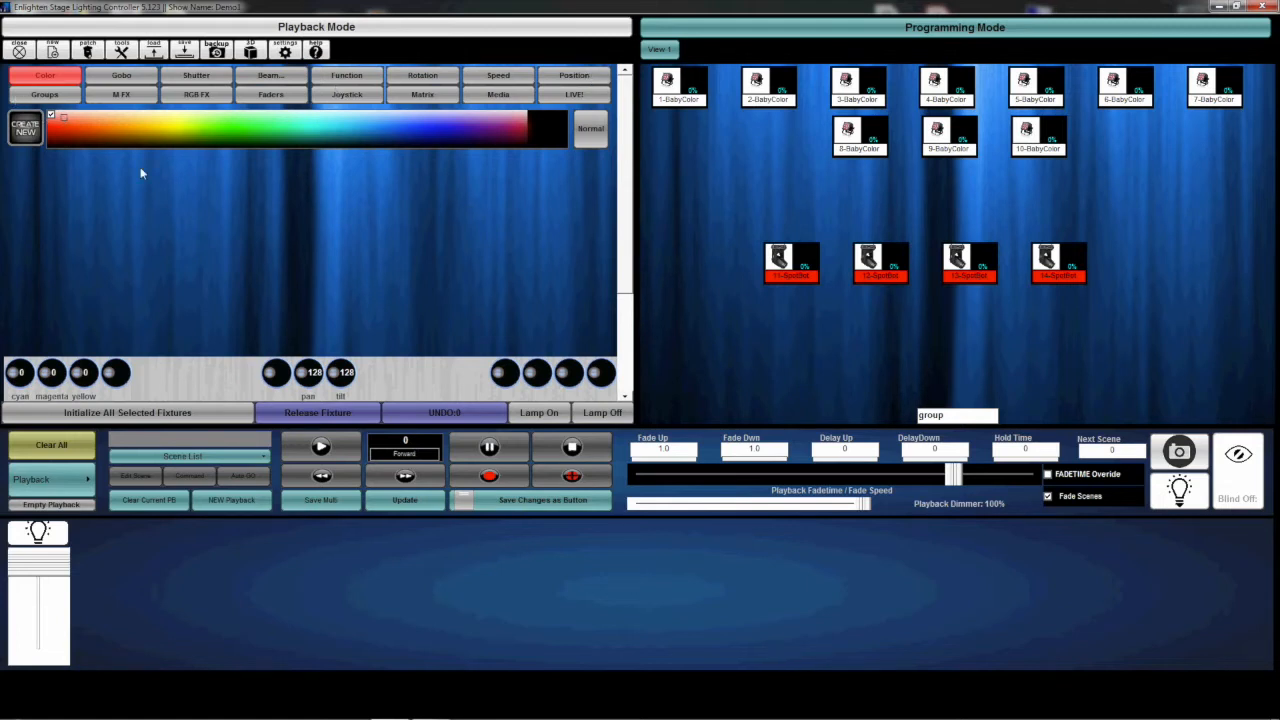
mouse_move(952, 110)
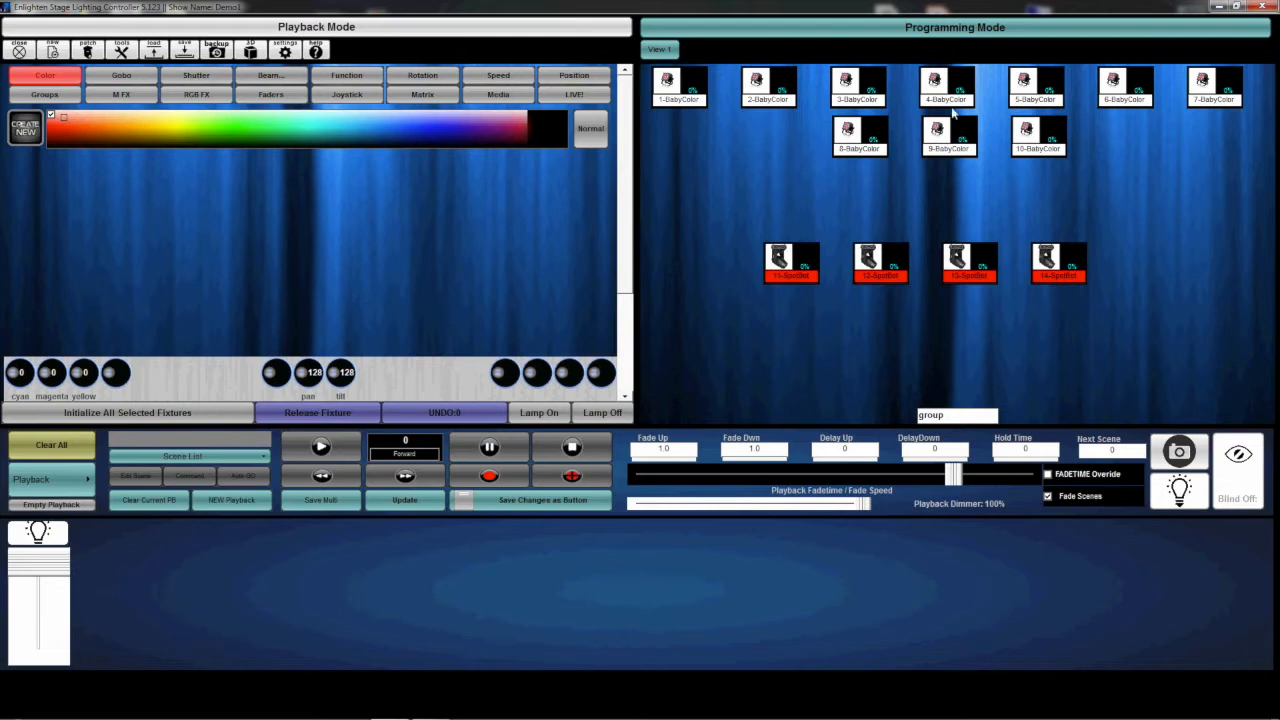
mouse_move(1196, 182)
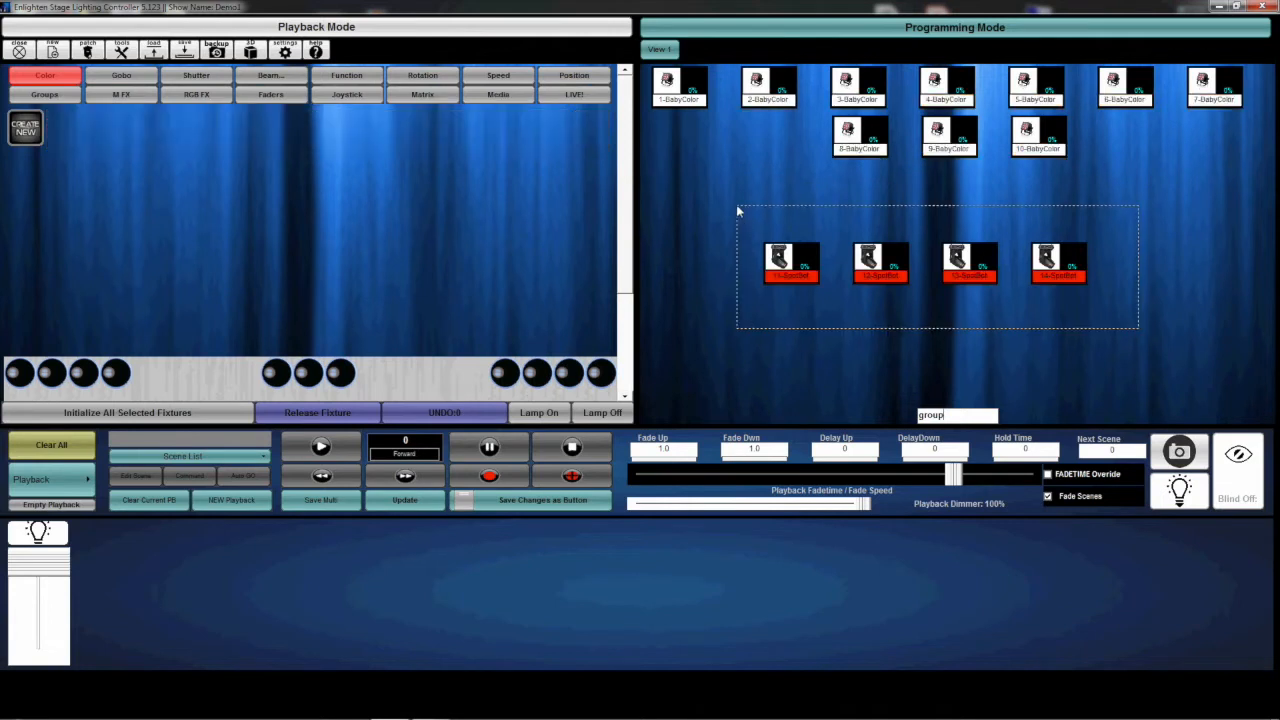
Step: Select the upper ten BabyColor fixtures and display their channel faders
click(44, 76)
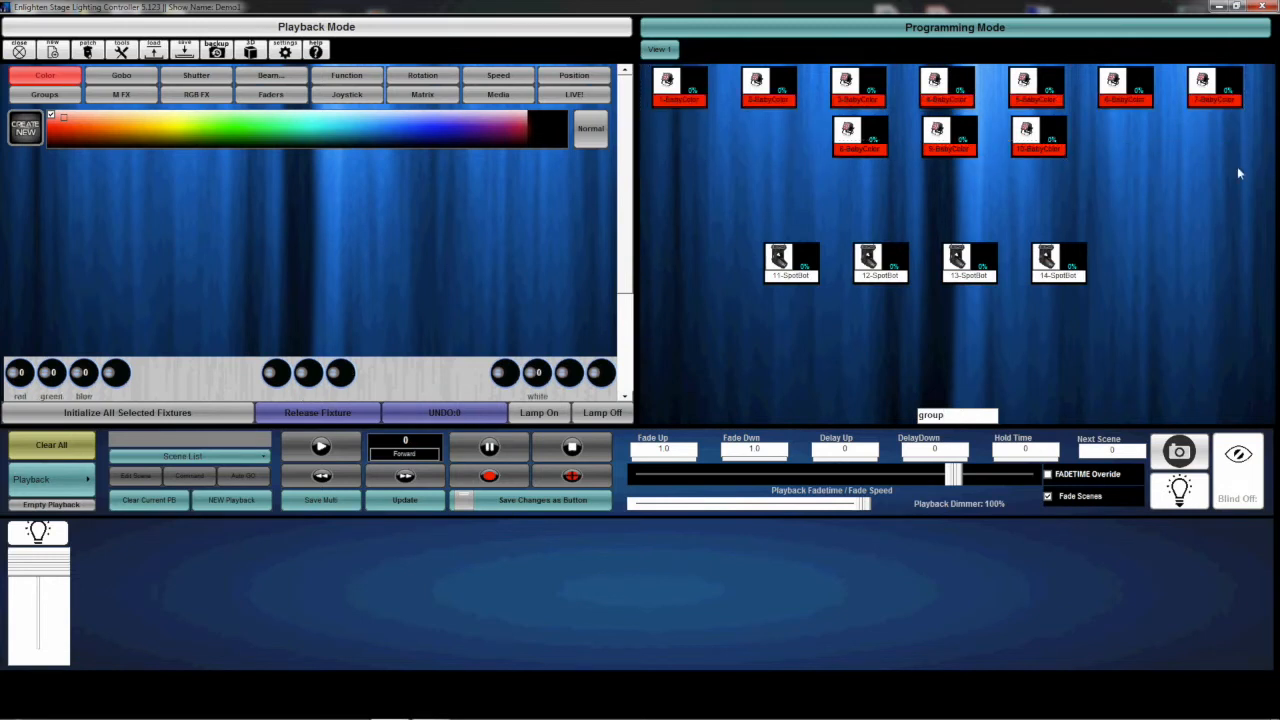
click(270, 94)
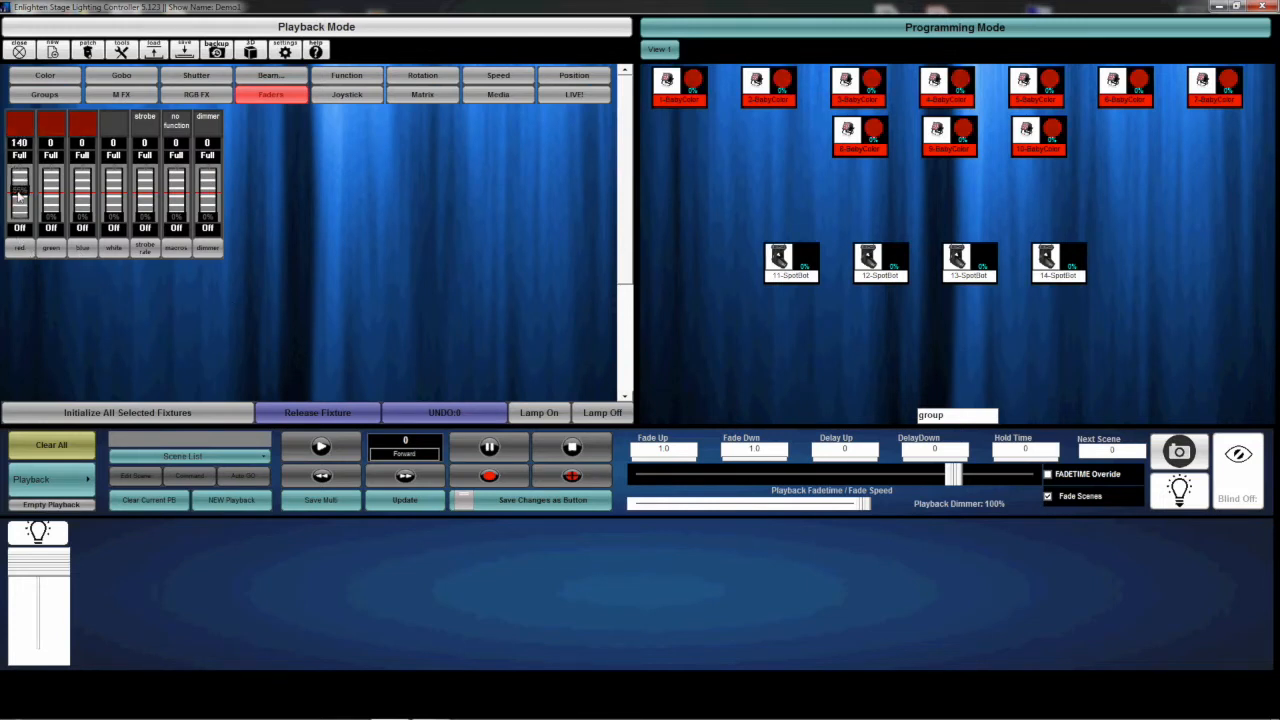
Step: Raise red to 164 and blue to about 192 with dimmer at 255, giving magenta
drag(208, 196, 208, 156)
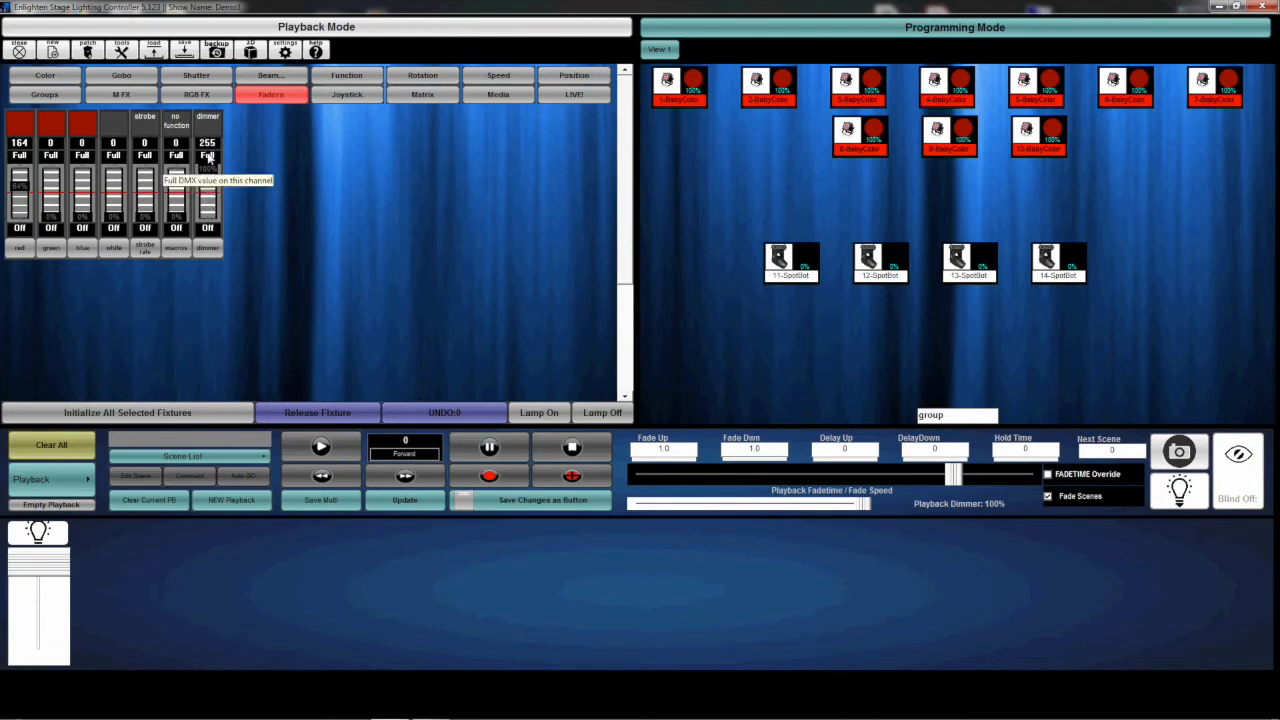
mouse_move(146, 264)
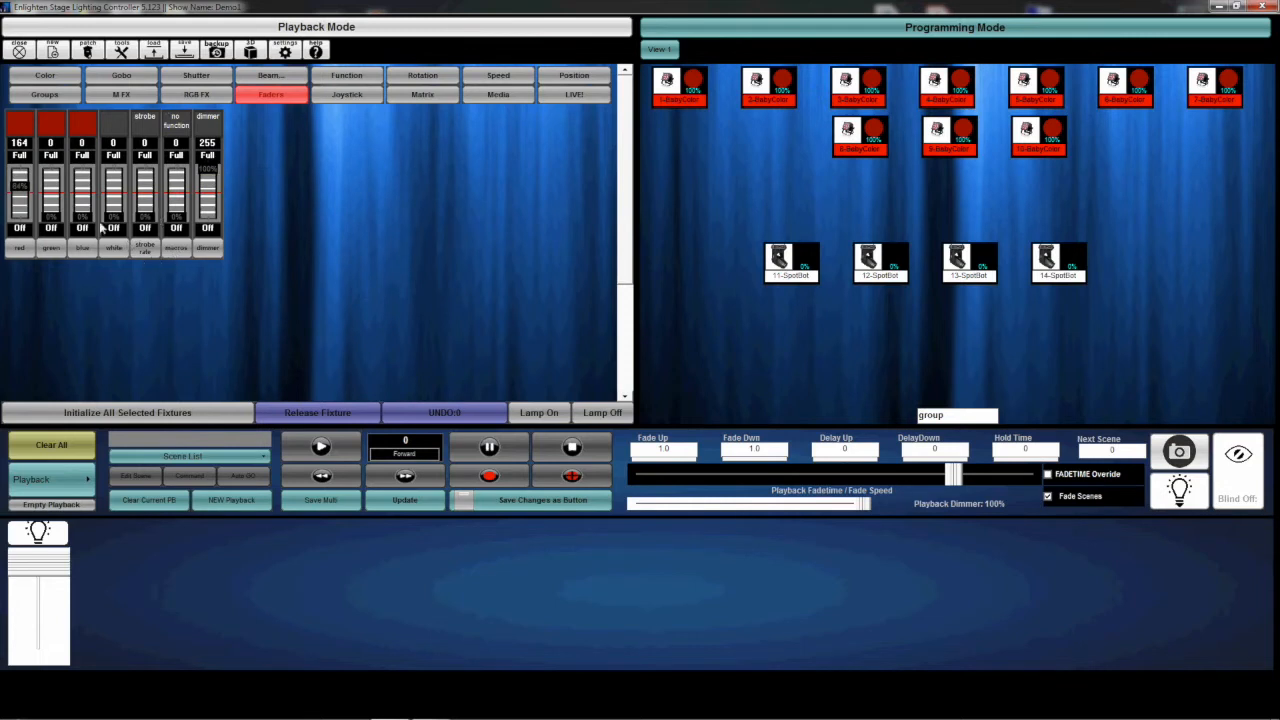
drag(82, 210, 82, 150)
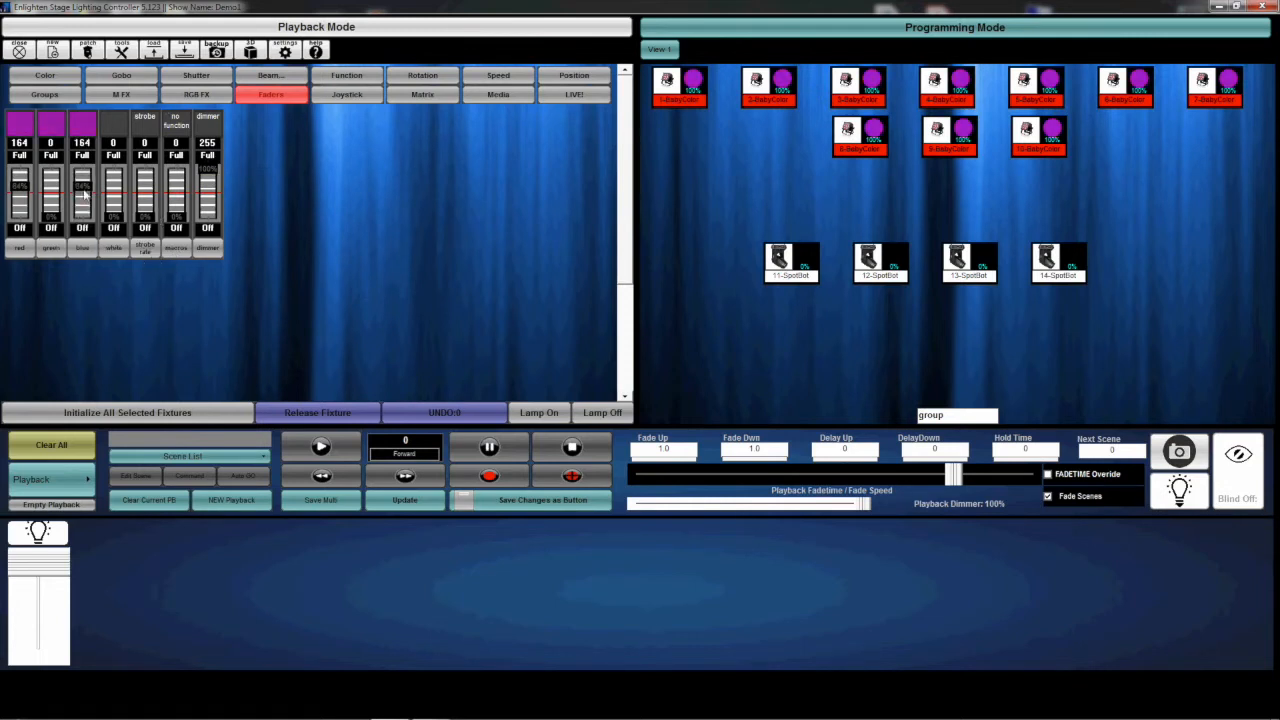
drag(82, 196, 82, 204)
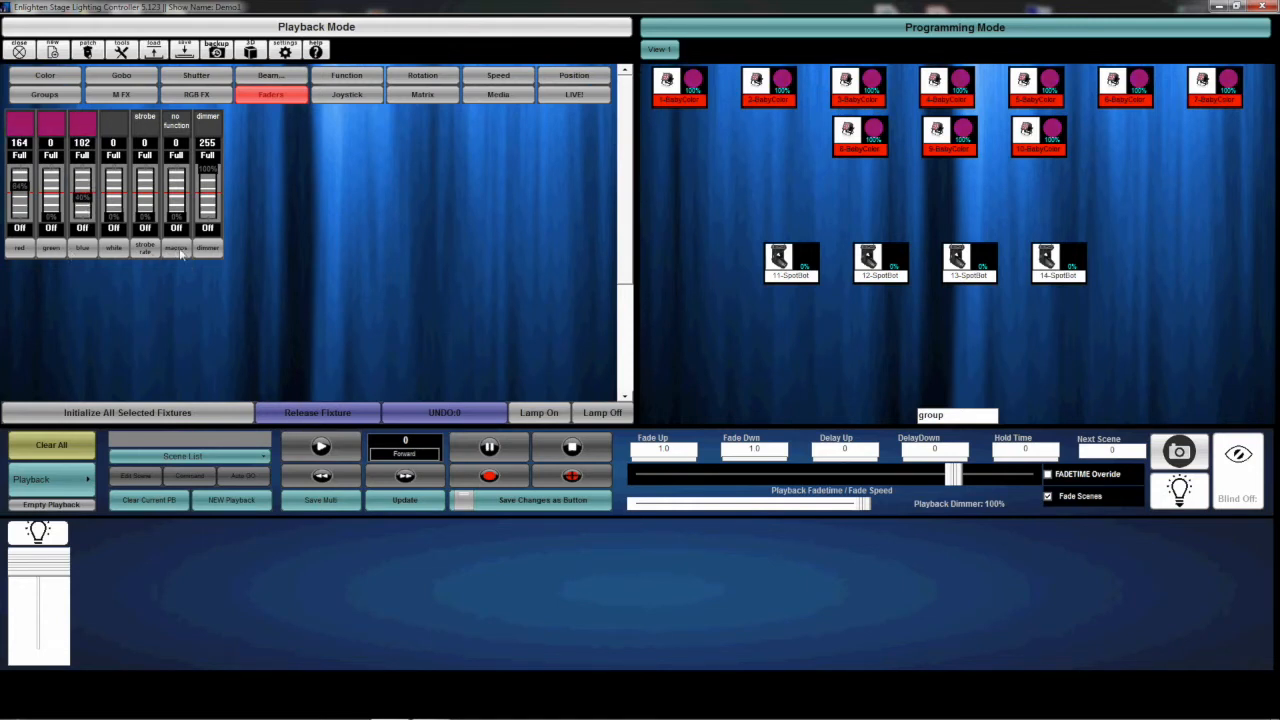
Step: Glance at the colour macro presets, then bring up the movement effect shapes gallery
click(176, 248)
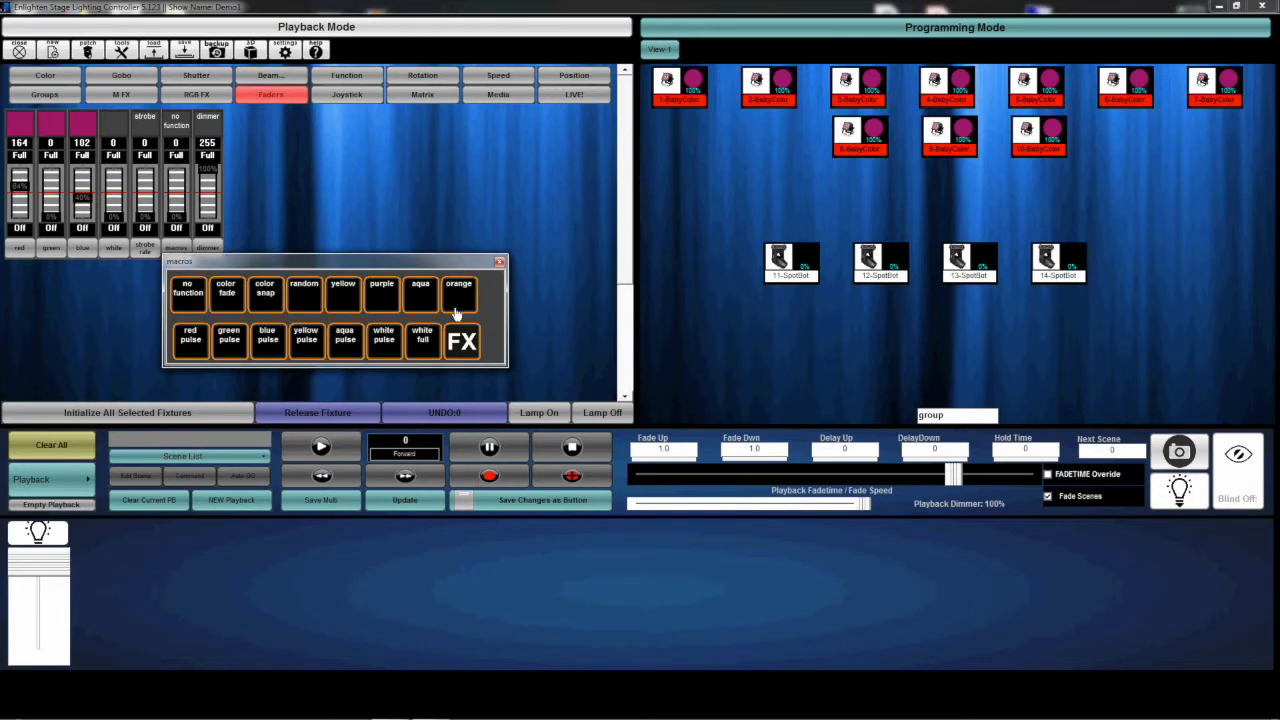
mouse_move(340, 296)
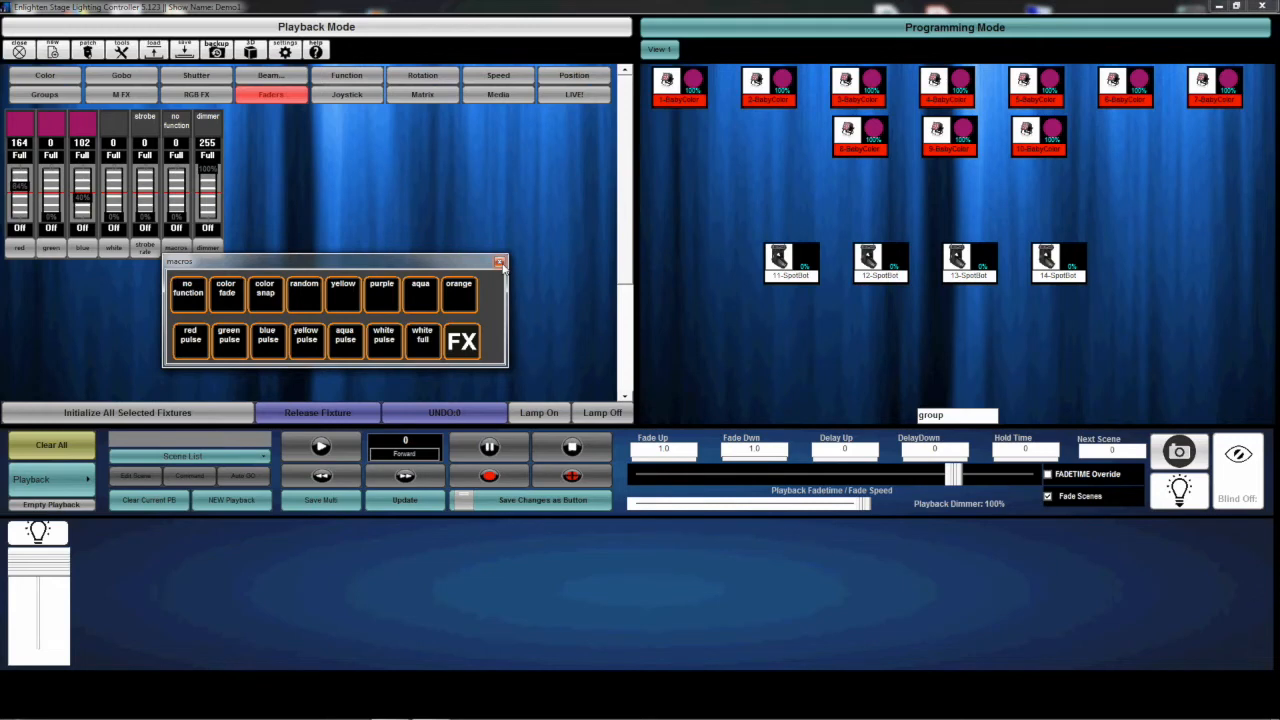
click(500, 262)
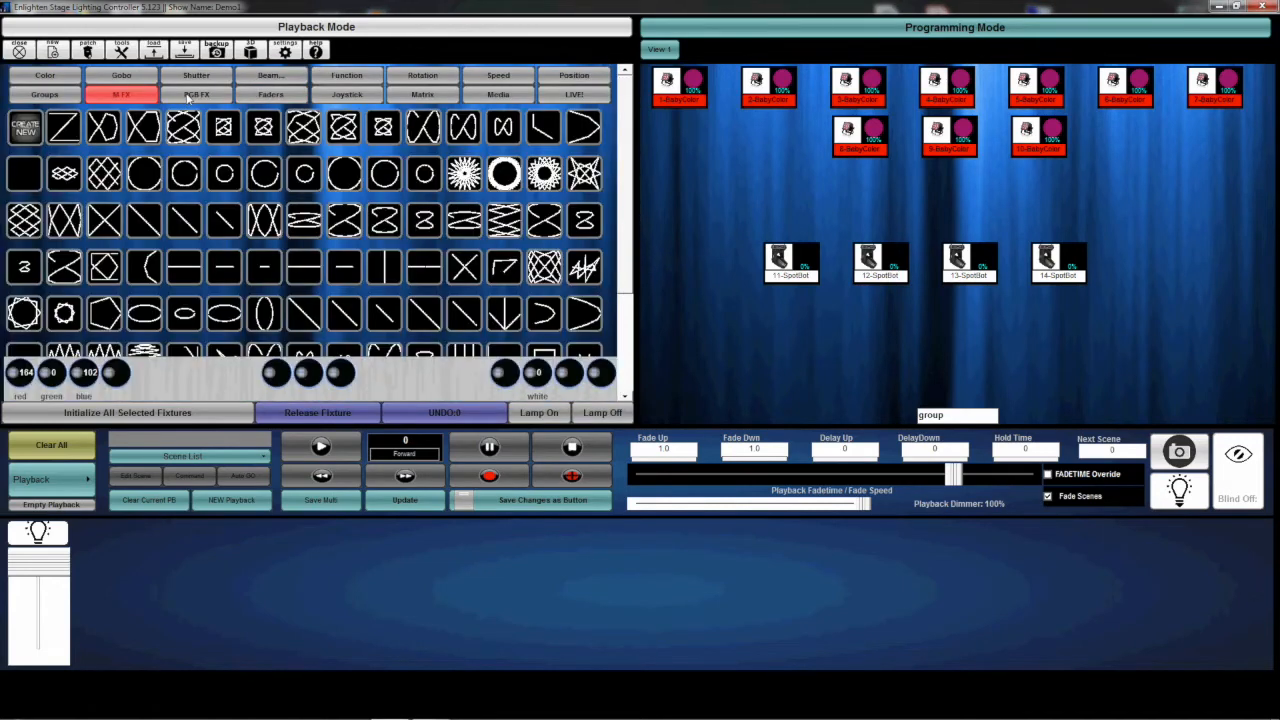
Step: Alternate between RGB FX and shapes FX galleries, ending on the colour pattern effects
click(196, 96)
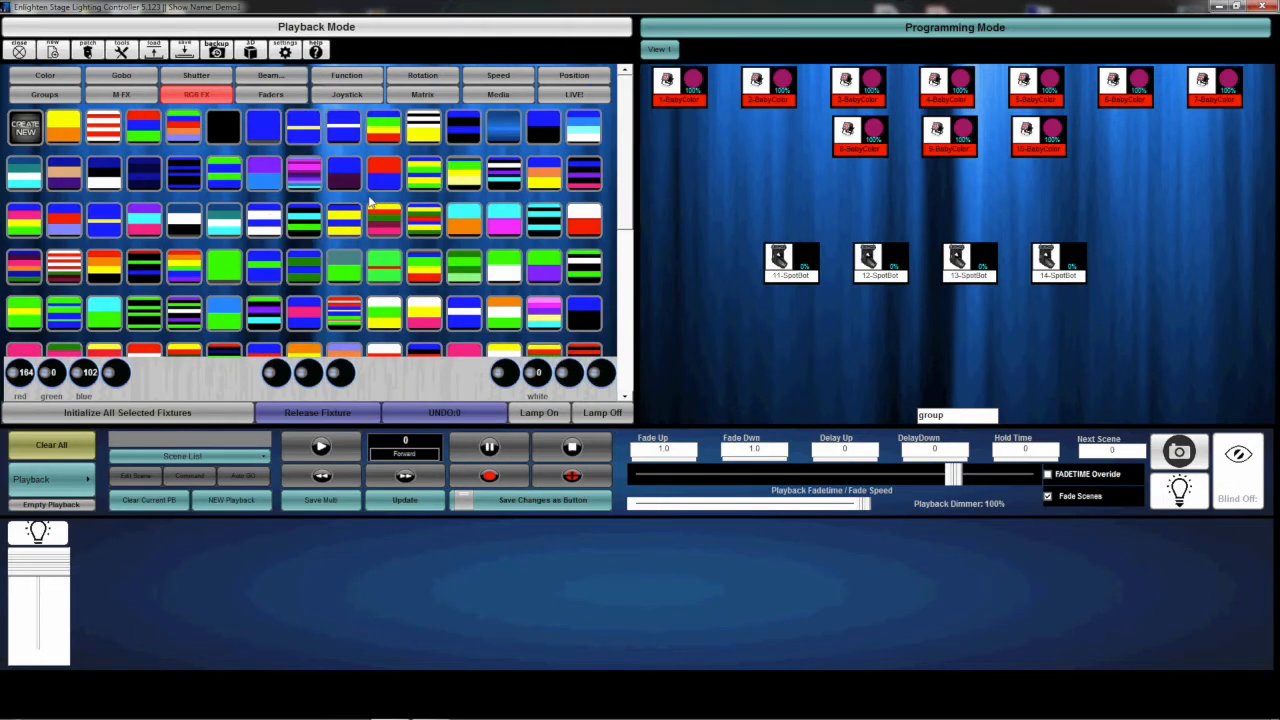
click(120, 94)
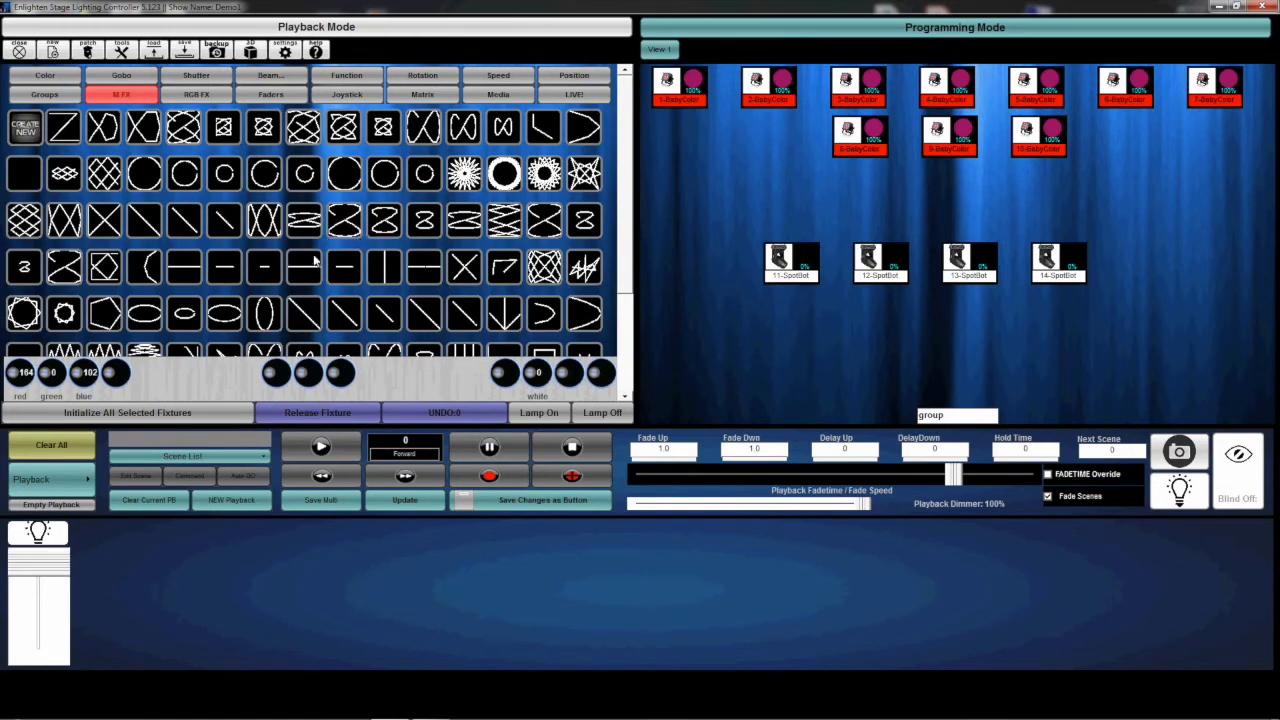
click(198, 94)
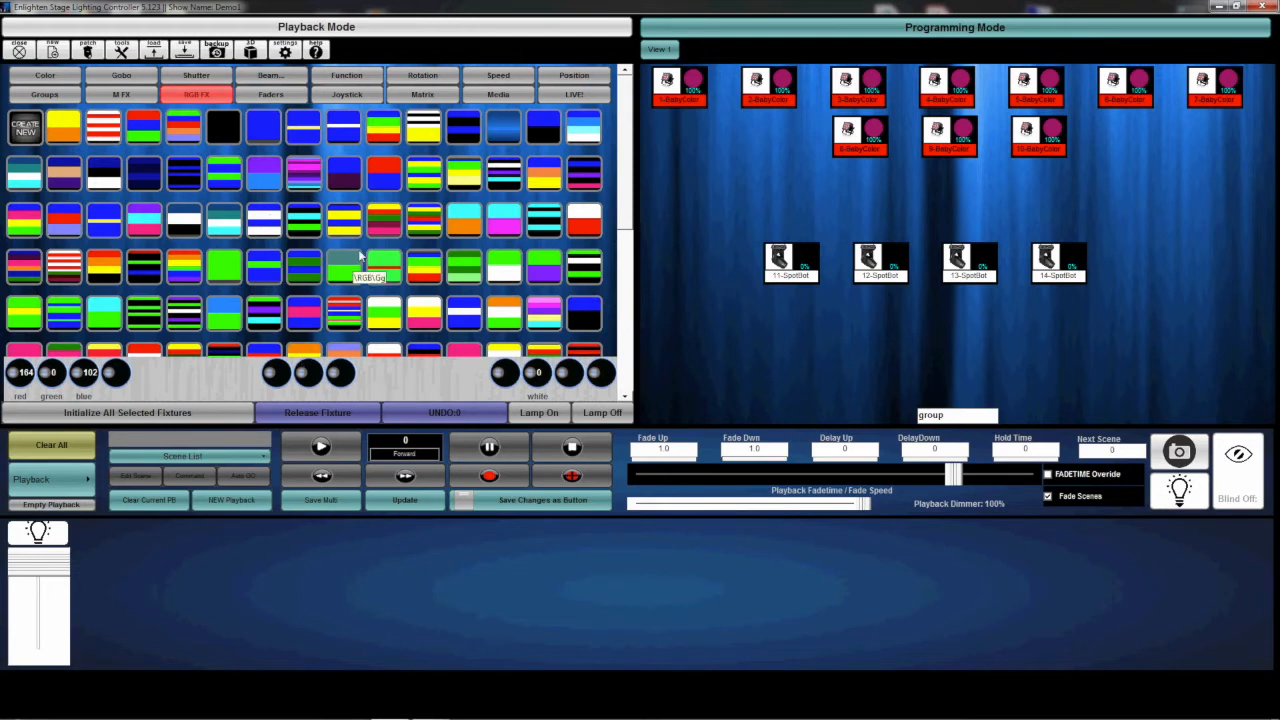
mouse_move(1138, 332)
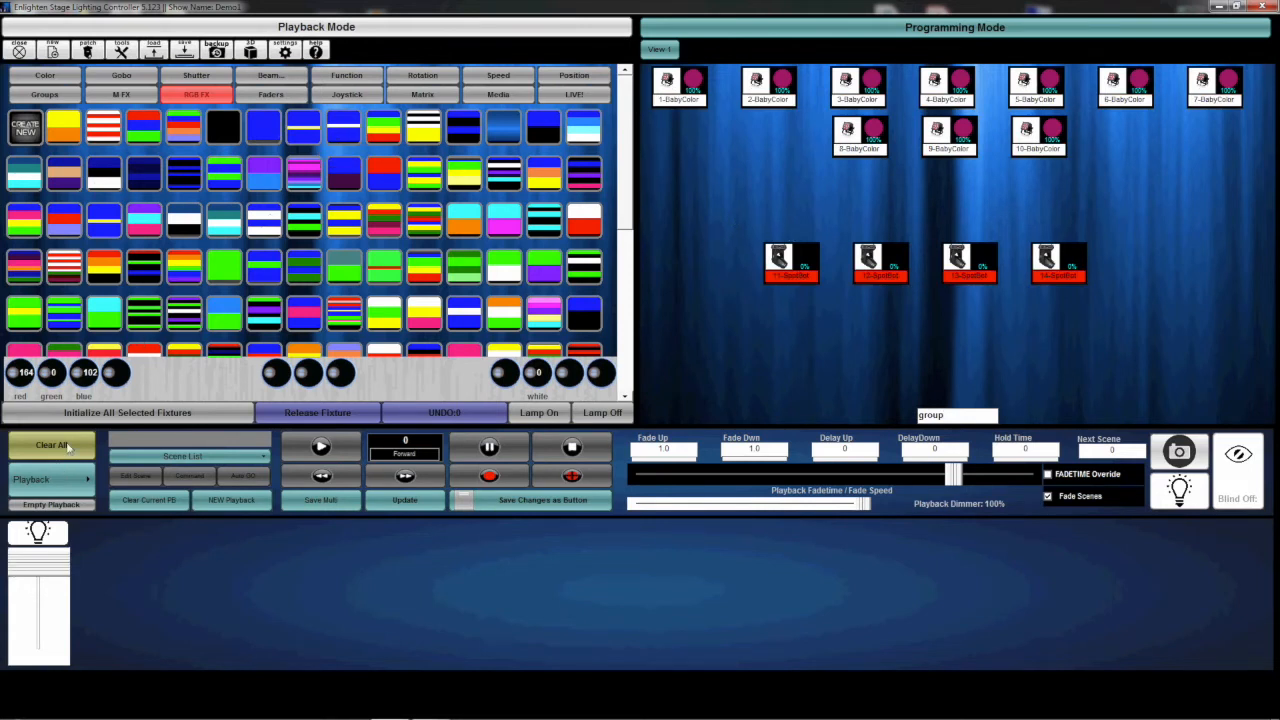
mouse_move(50, 444)
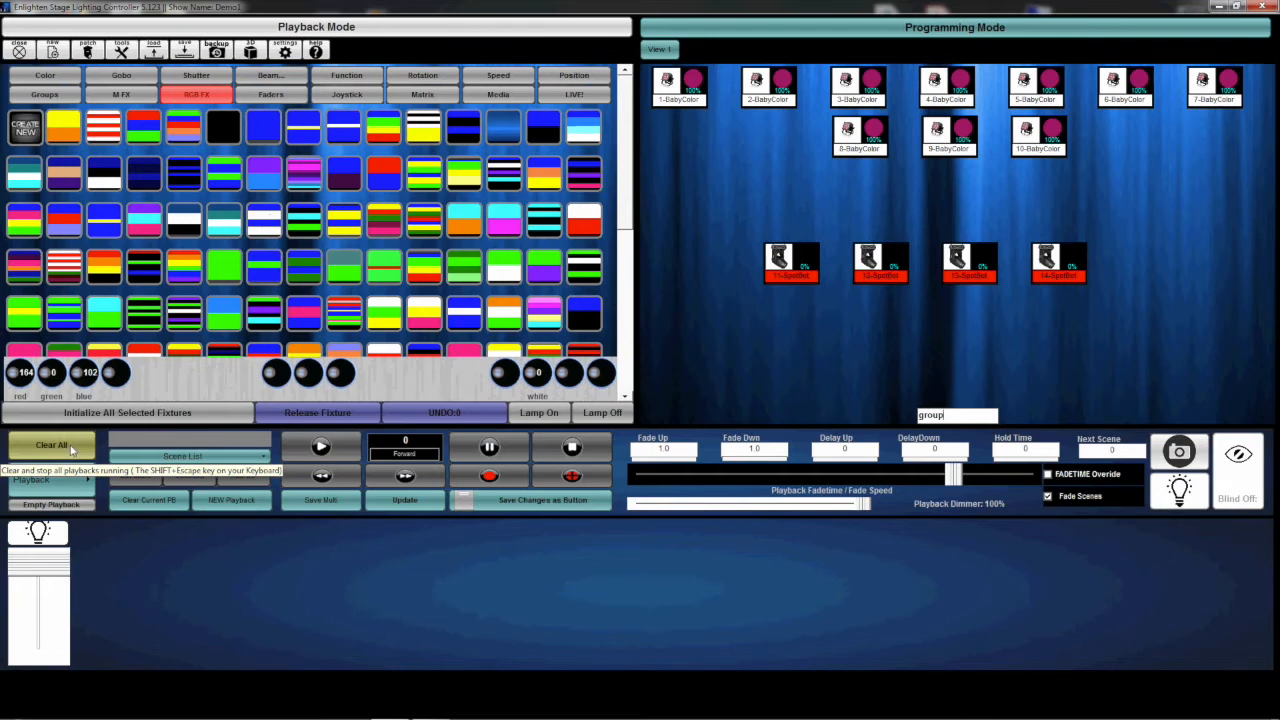
Step: Clear All so no fixtures stay selected and all running playbacks stop
click(52, 444)
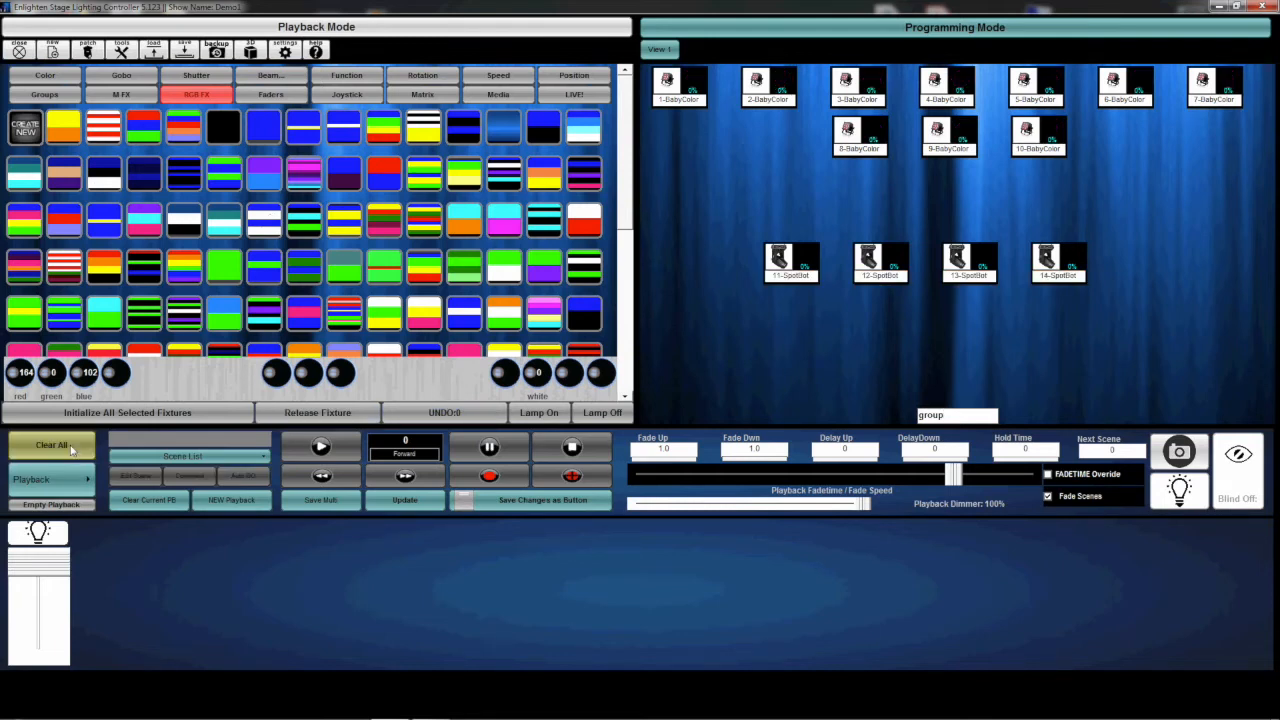
mouse_move(68, 450)
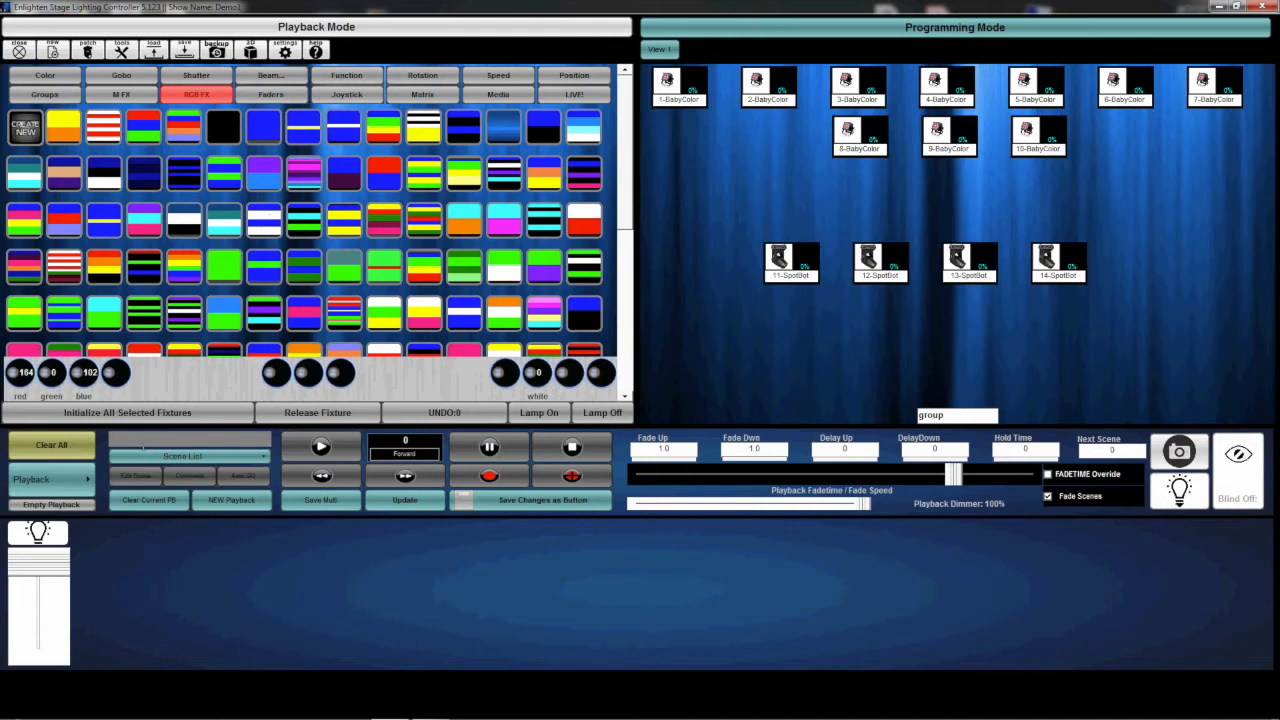
mouse_move(168, 428)
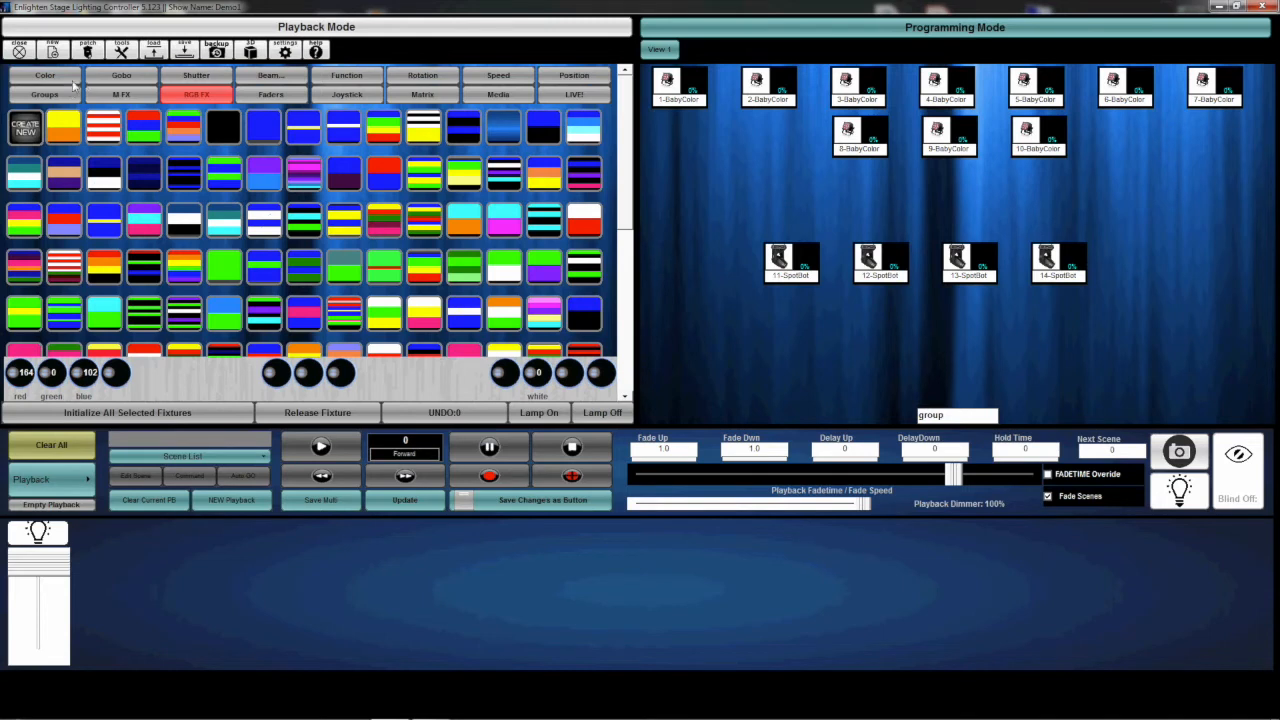
Step: Push the BabyColor faders to full white, then select the SpotBots for joystick pan/tilt
click(270, 94)
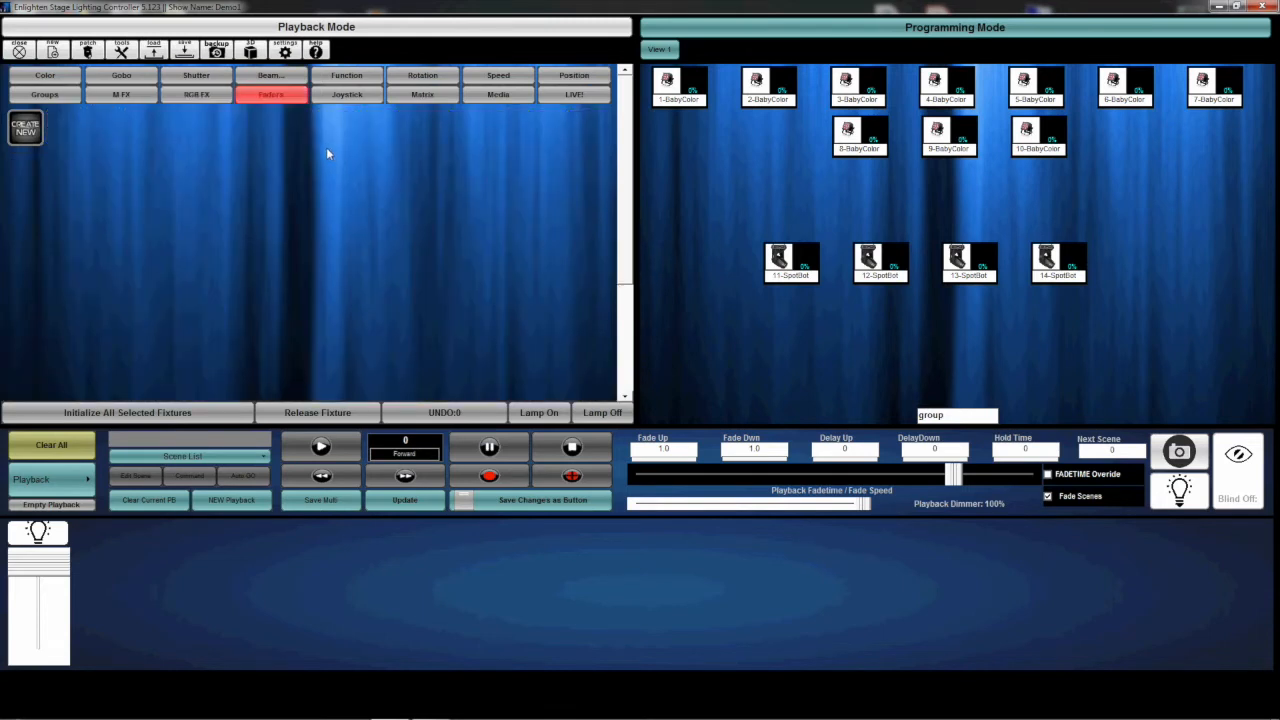
mouse_move(104, 412)
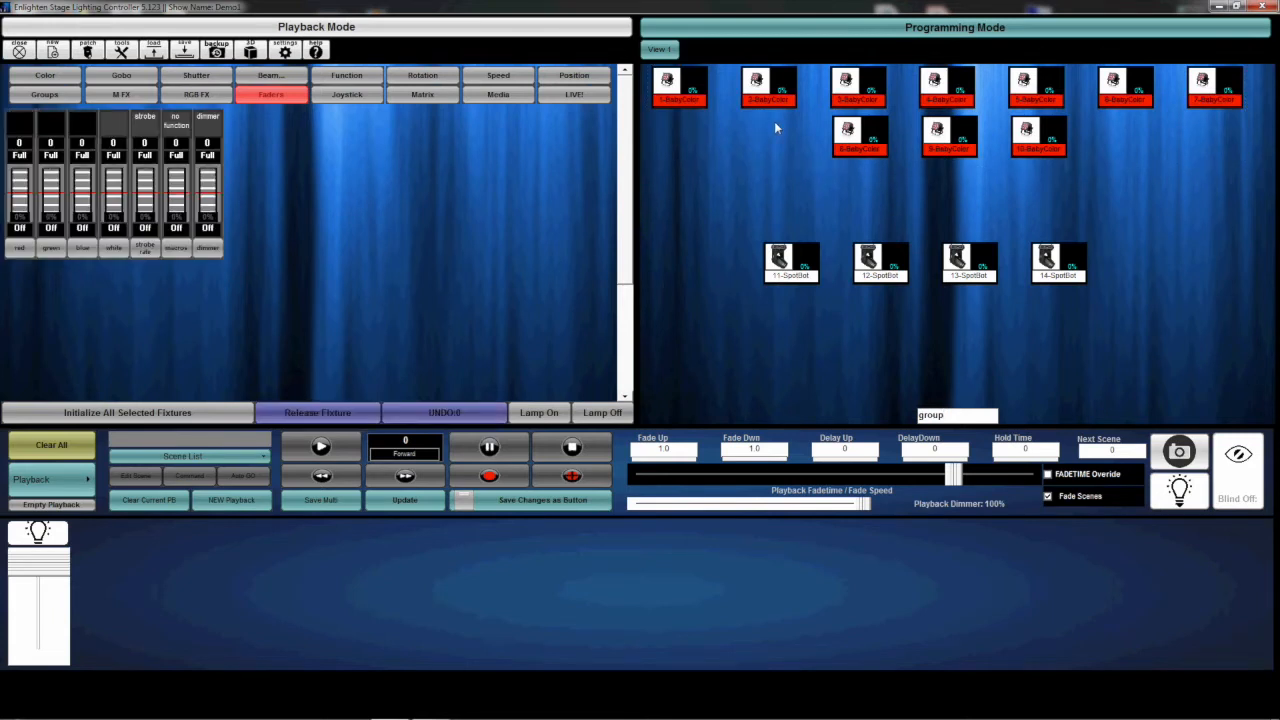
mouse_move(172, 428)
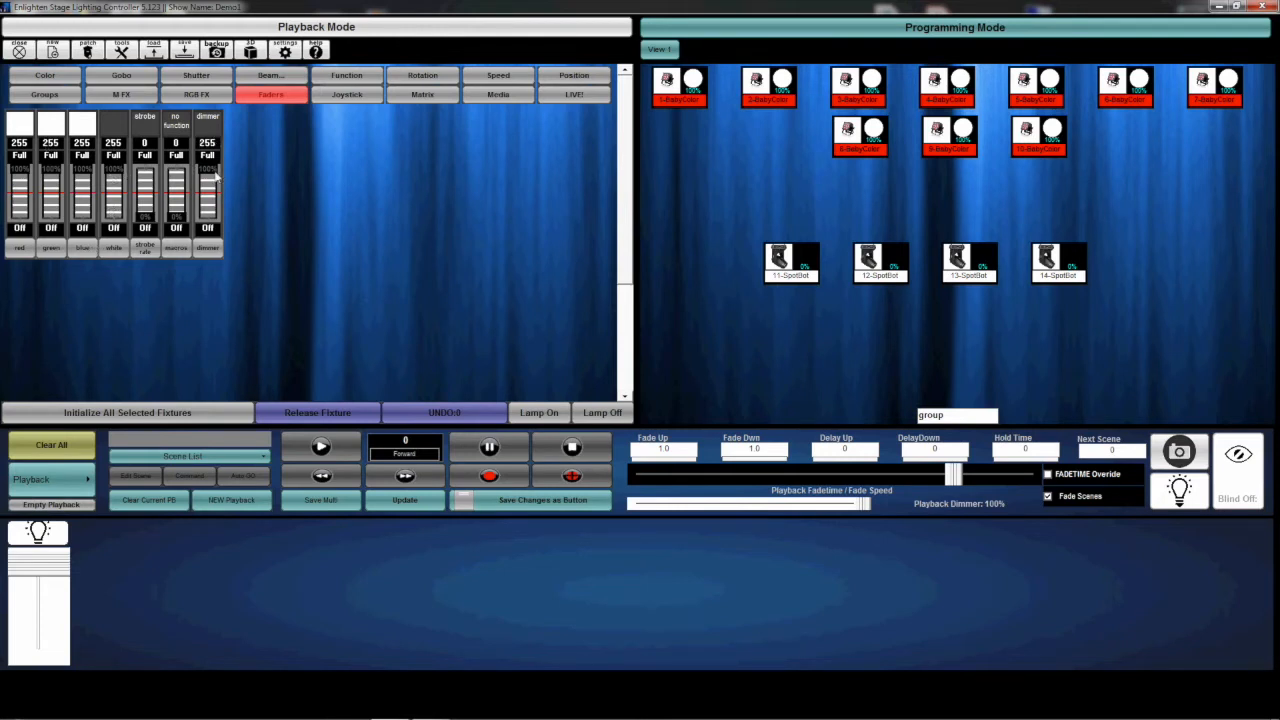
mouse_move(178, 190)
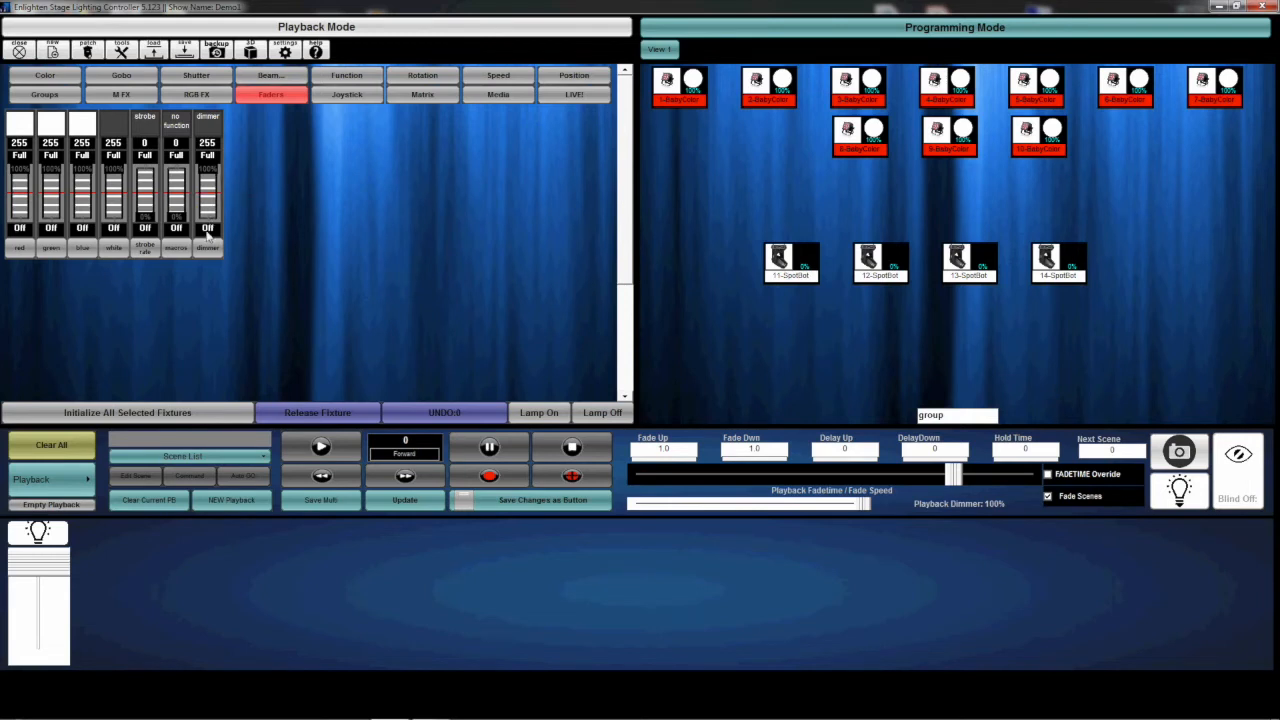
mouse_move(208, 230)
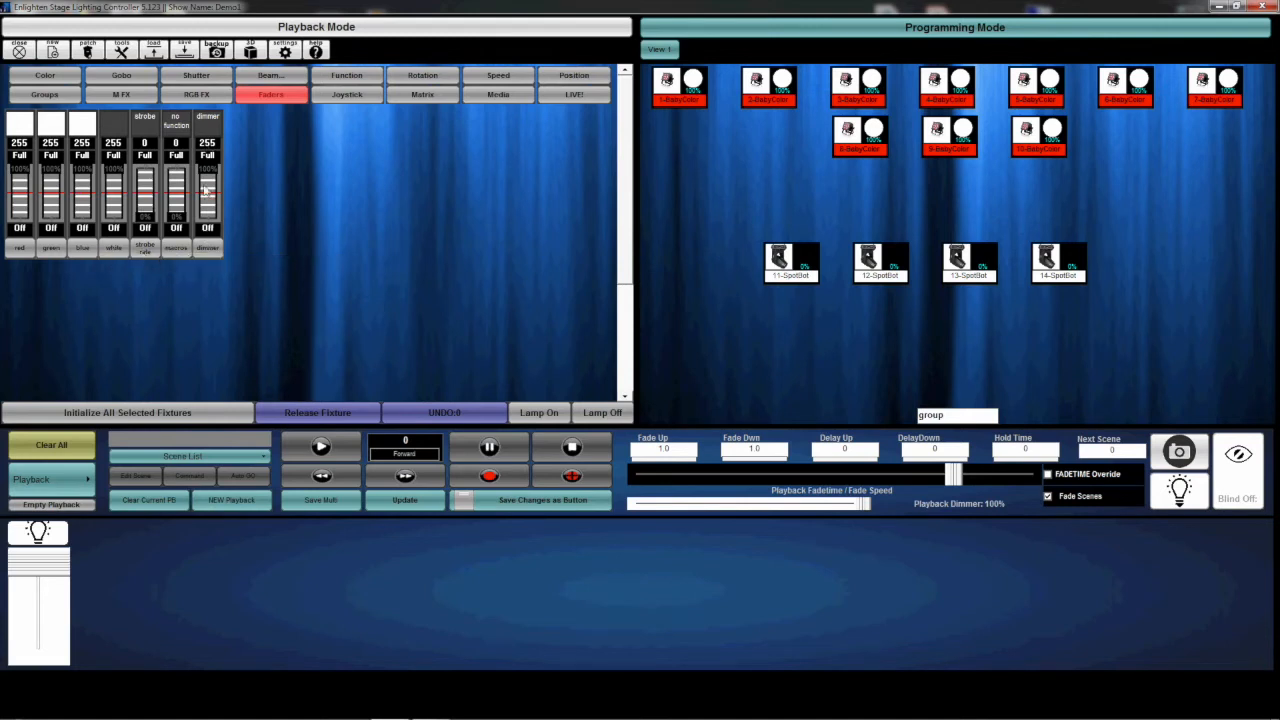
mouse_move(208, 160)
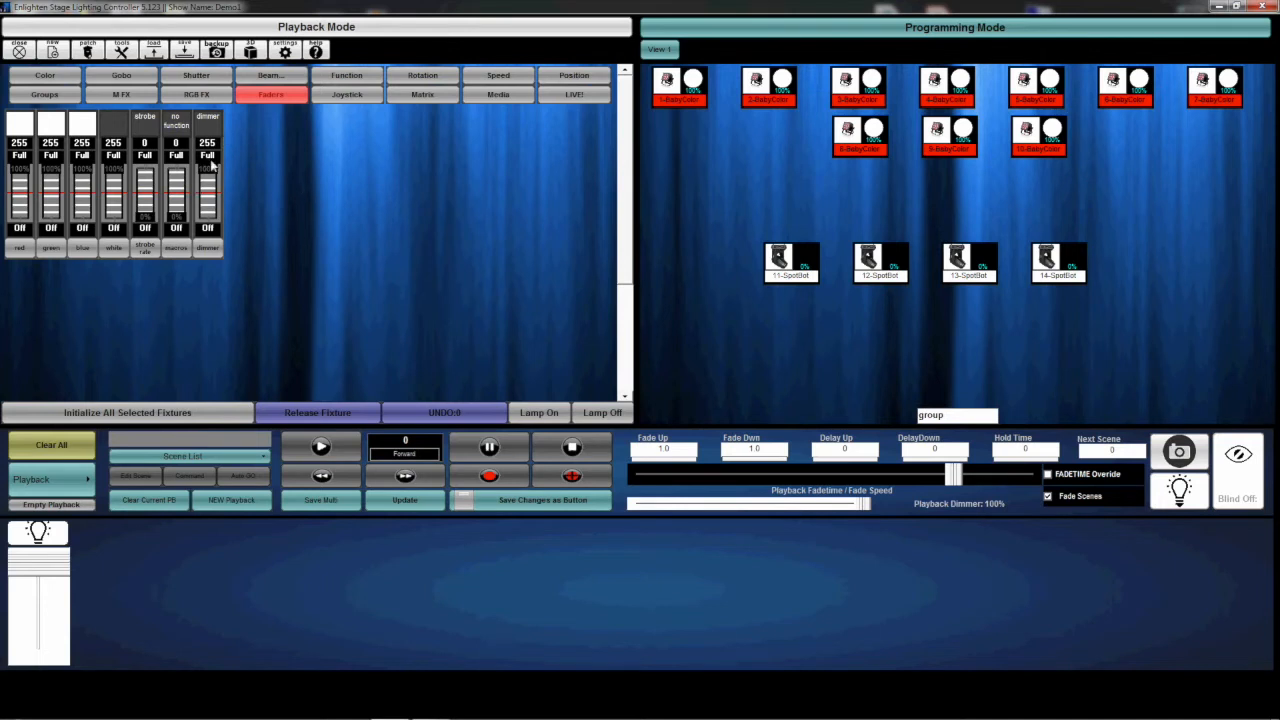
click(346, 94)
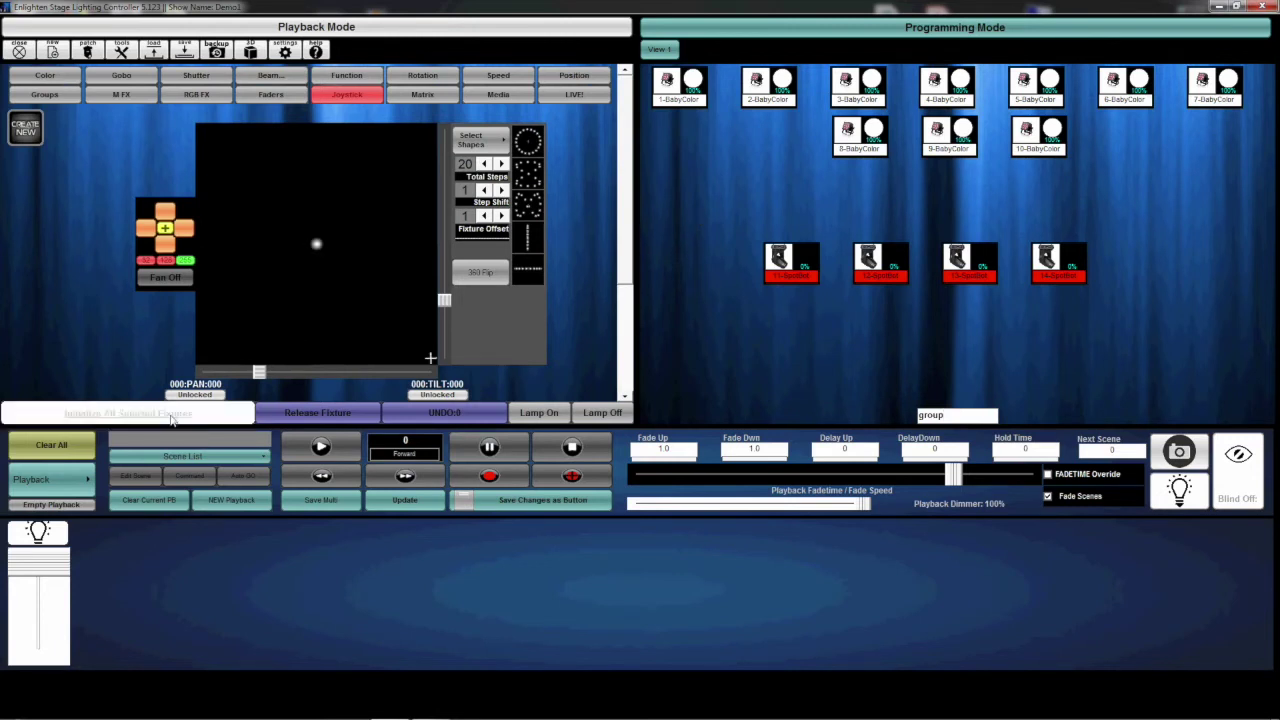
Step: Display the four SpotBots' channel faders with pan, tilt and dimmer partly raised
click(270, 94)
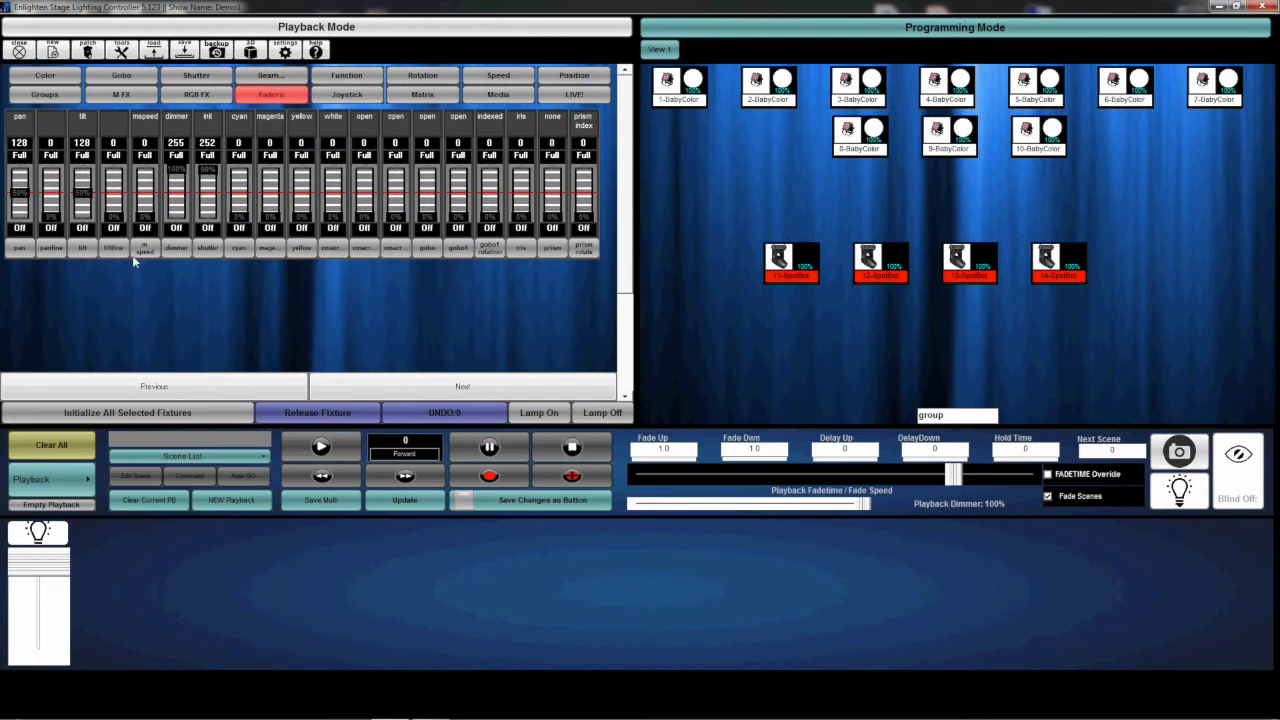
mouse_move(168, 256)
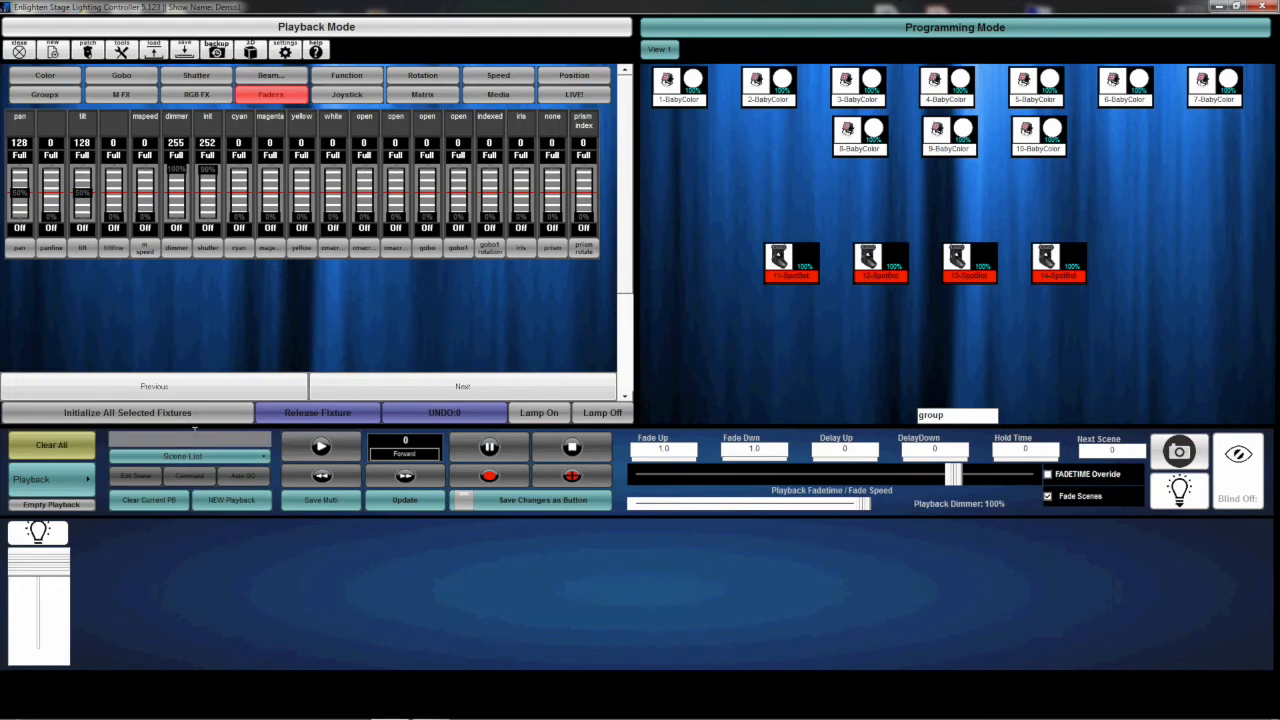
mouse_move(196, 416)
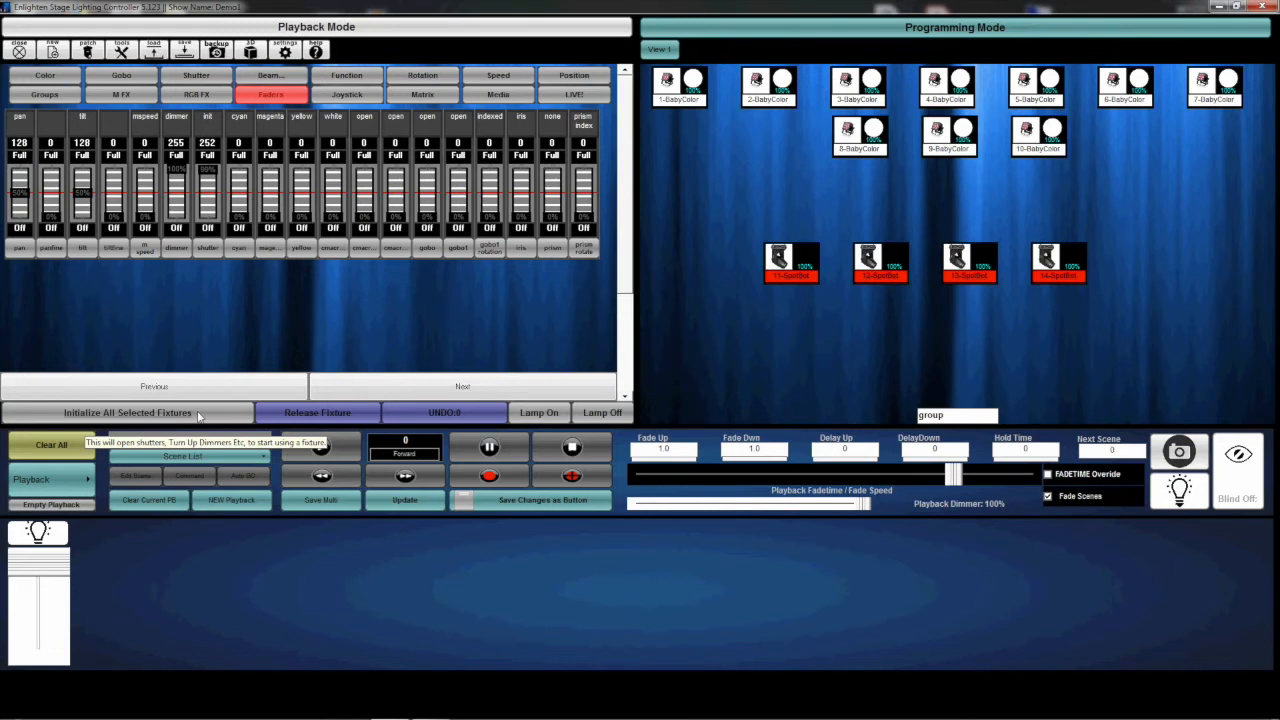
mouse_move(982, 346)
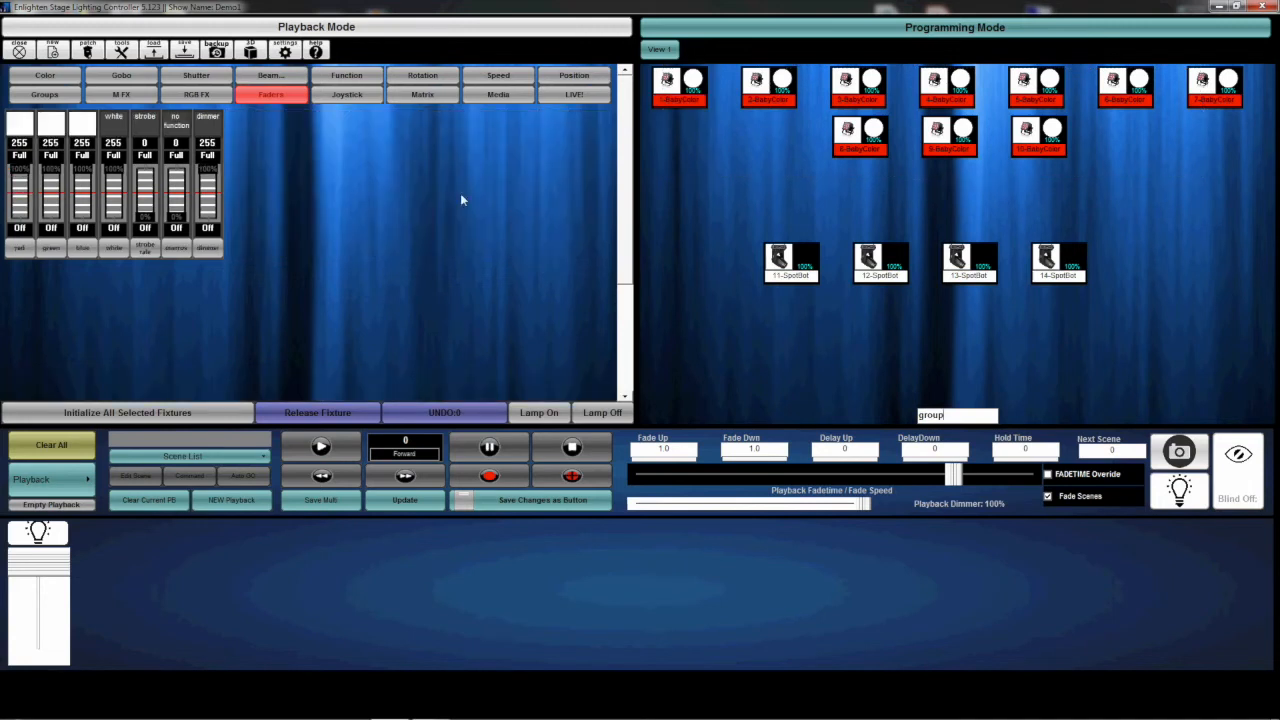
mouse_move(304, 244)
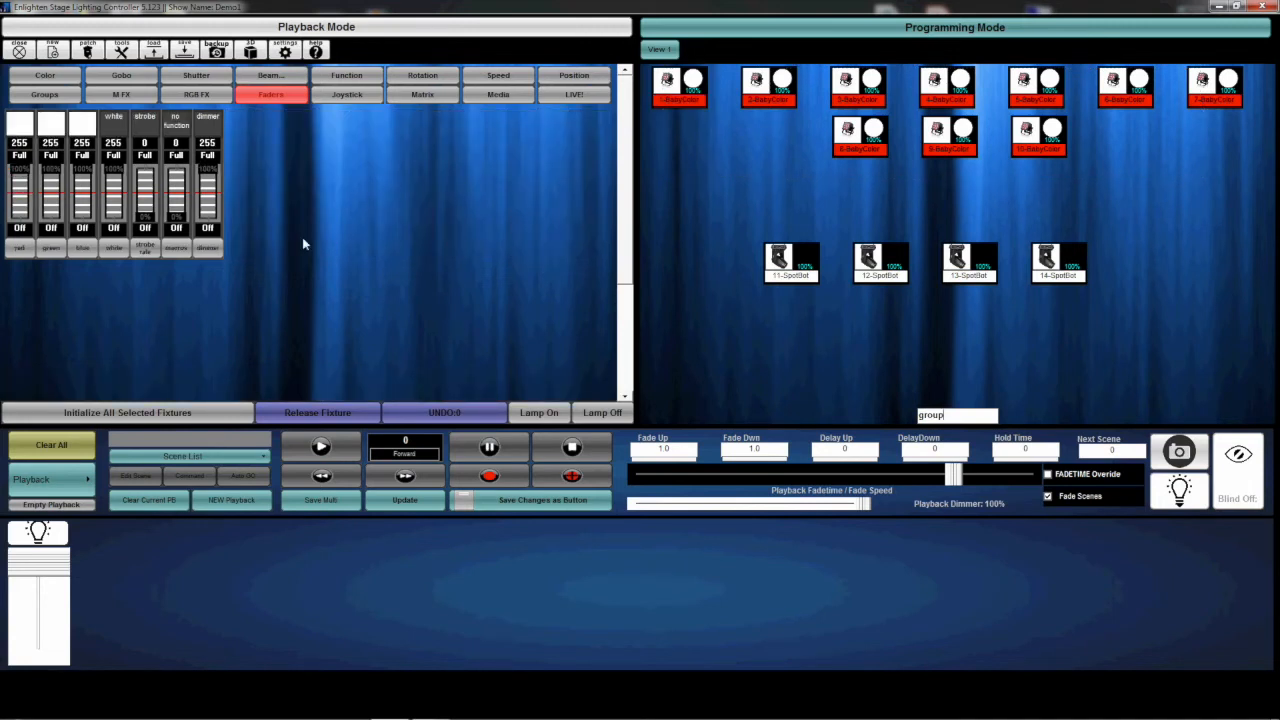
Step: Use the Groups list to select the SpotBot group plus the BabyColor group together
click(44, 94)
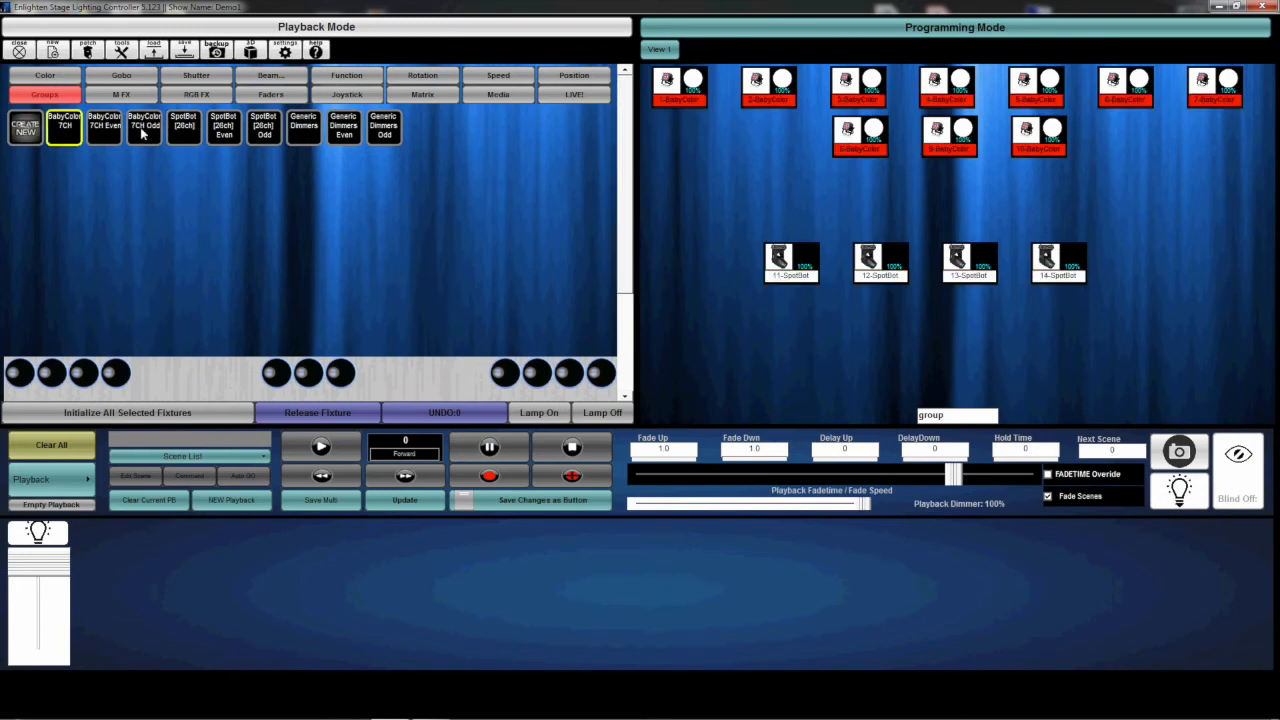
mouse_move(64, 132)
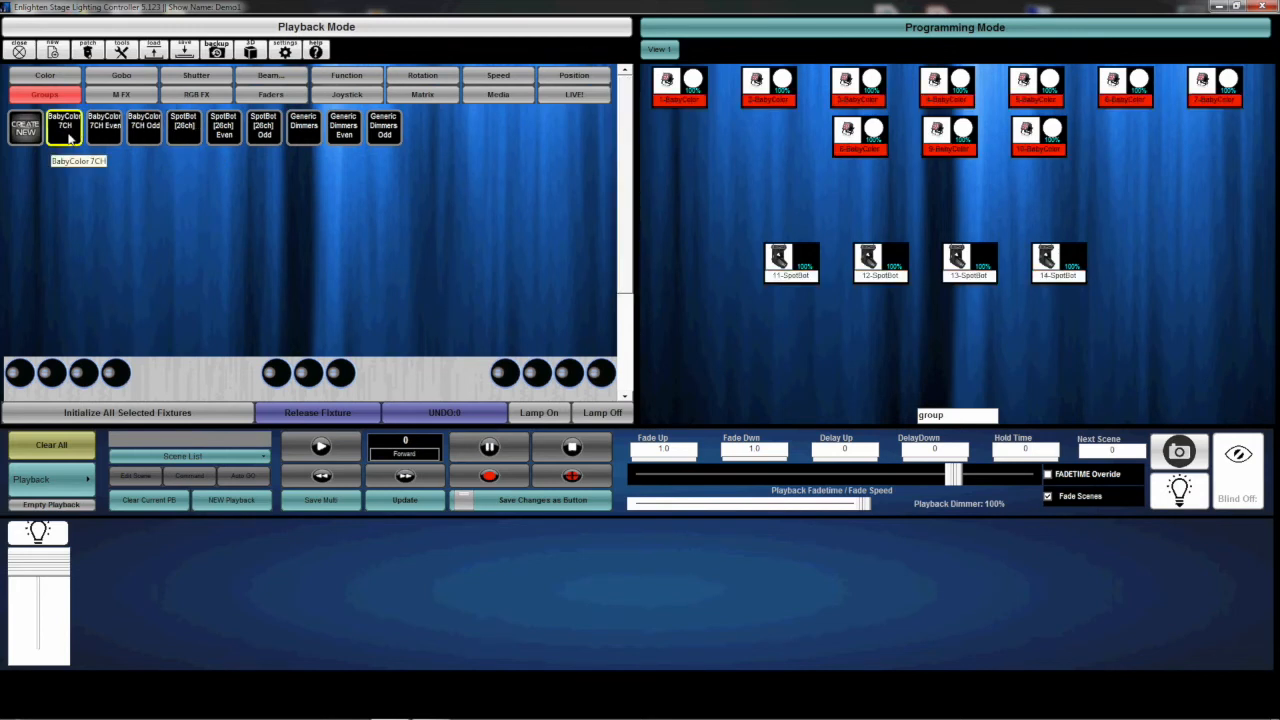
click(184, 128)
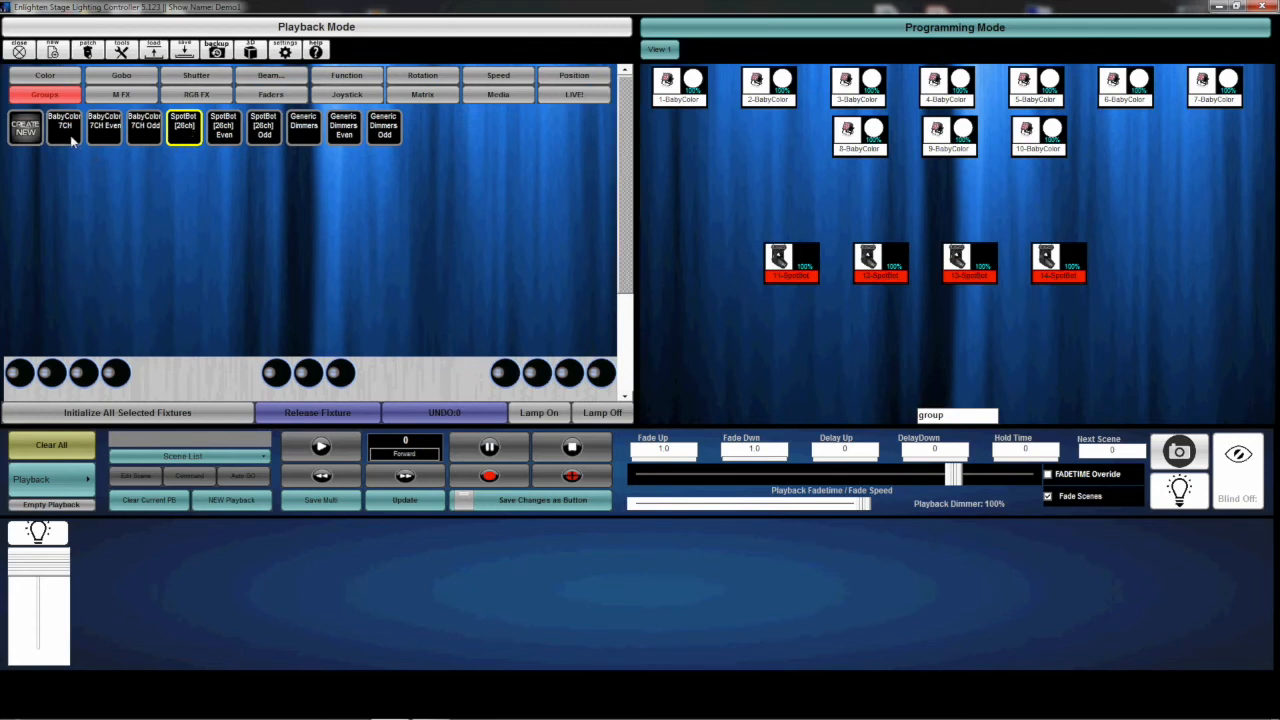
click(62, 128)
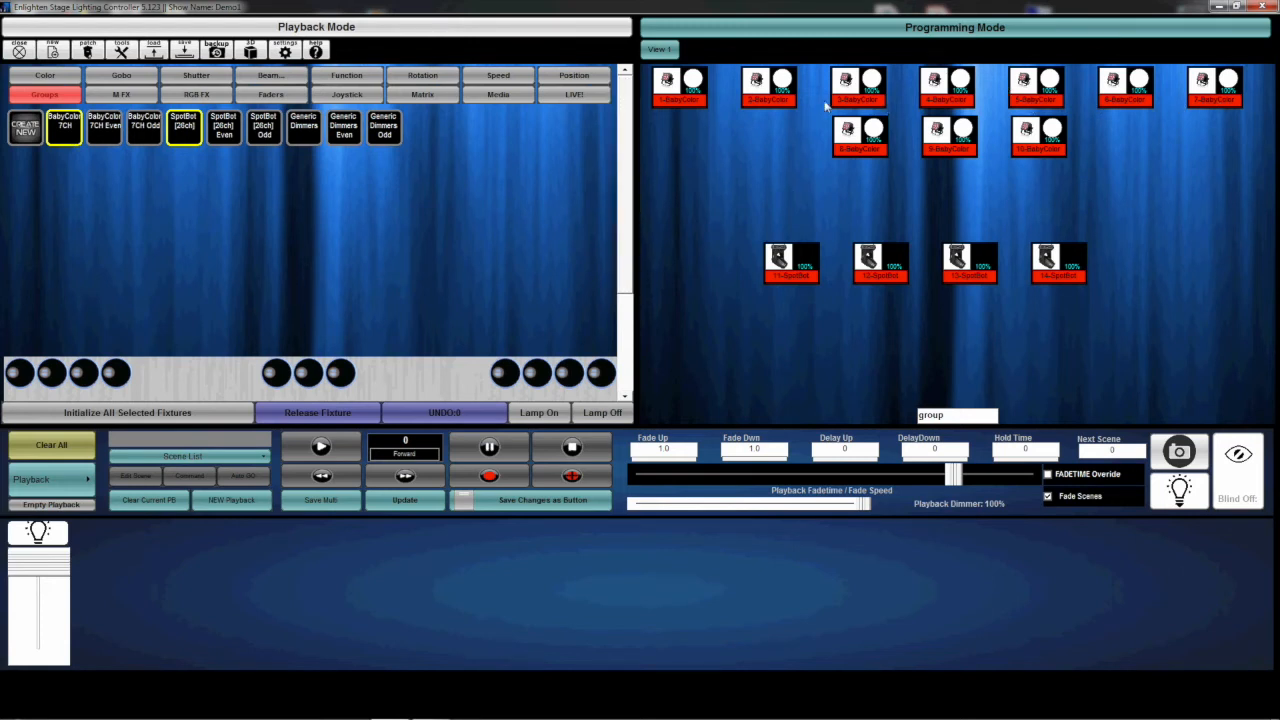
mouse_move(704, 54)
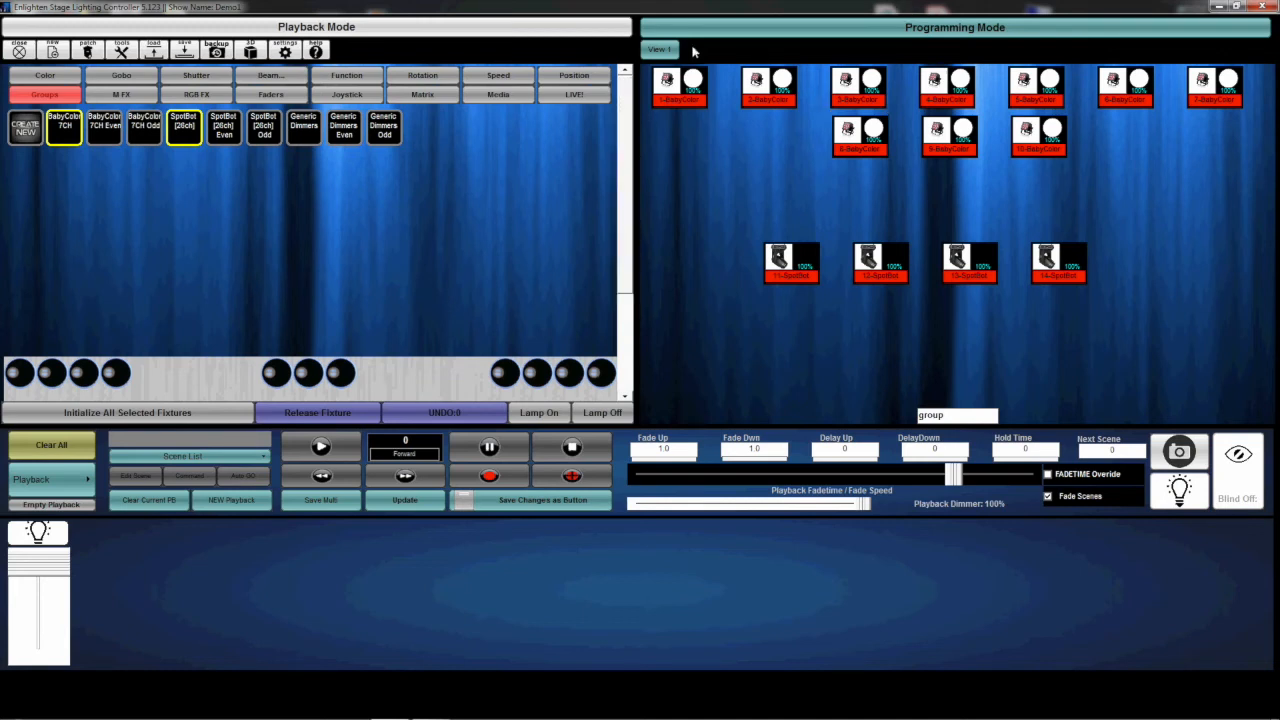
mouse_move(552, 132)
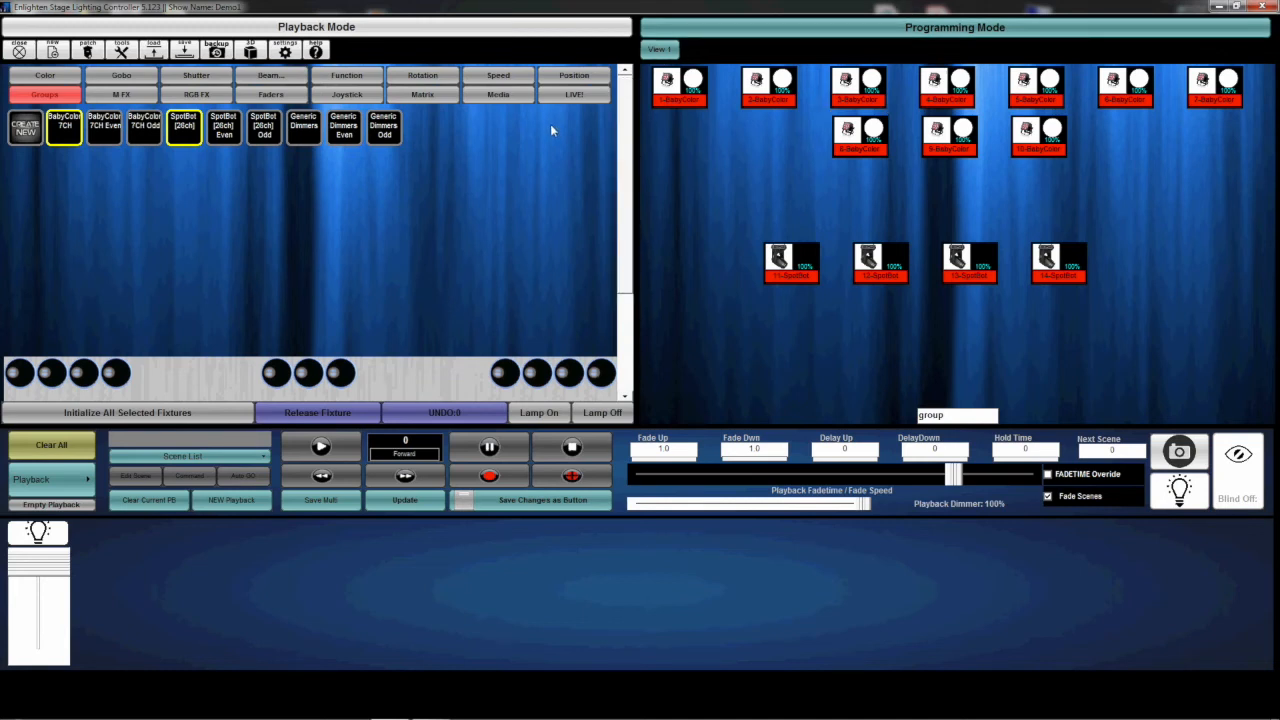
mouse_move(668, 52)
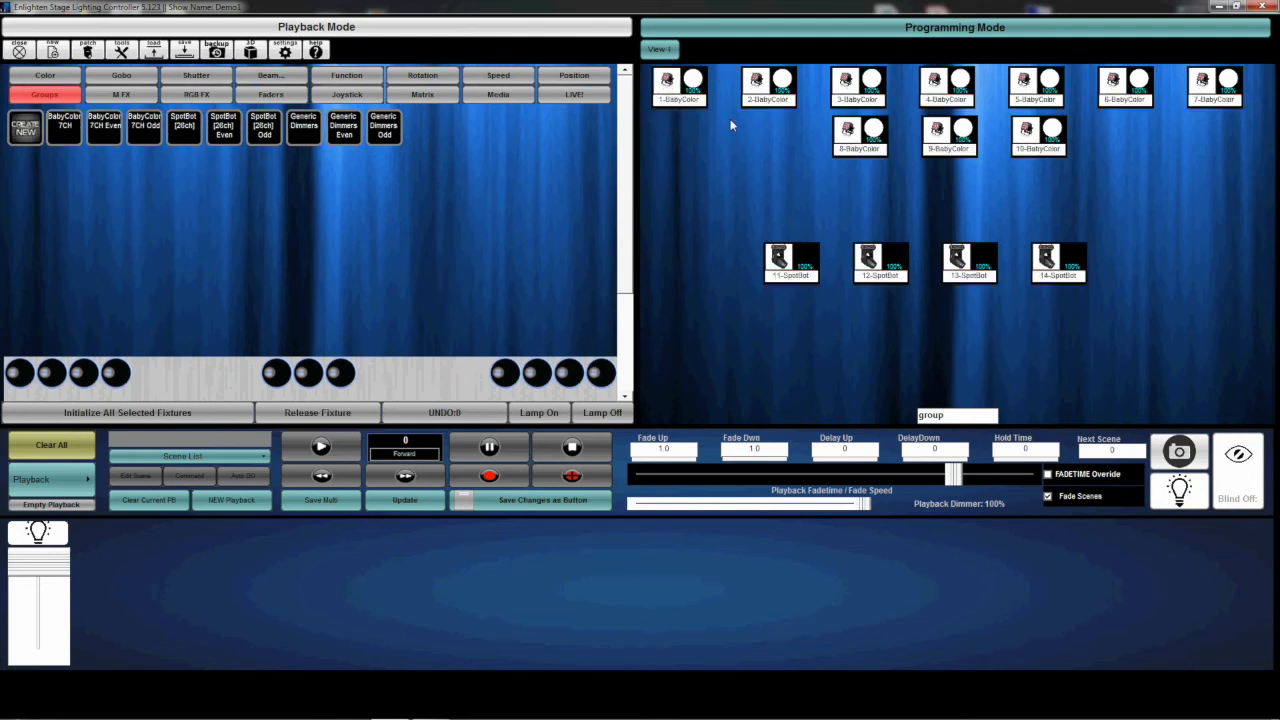
Step: Create View 2, move the selected BabyColors there via Change Fixture View/Layer, and return to View 1
drag(656, 70, 1244, 164)
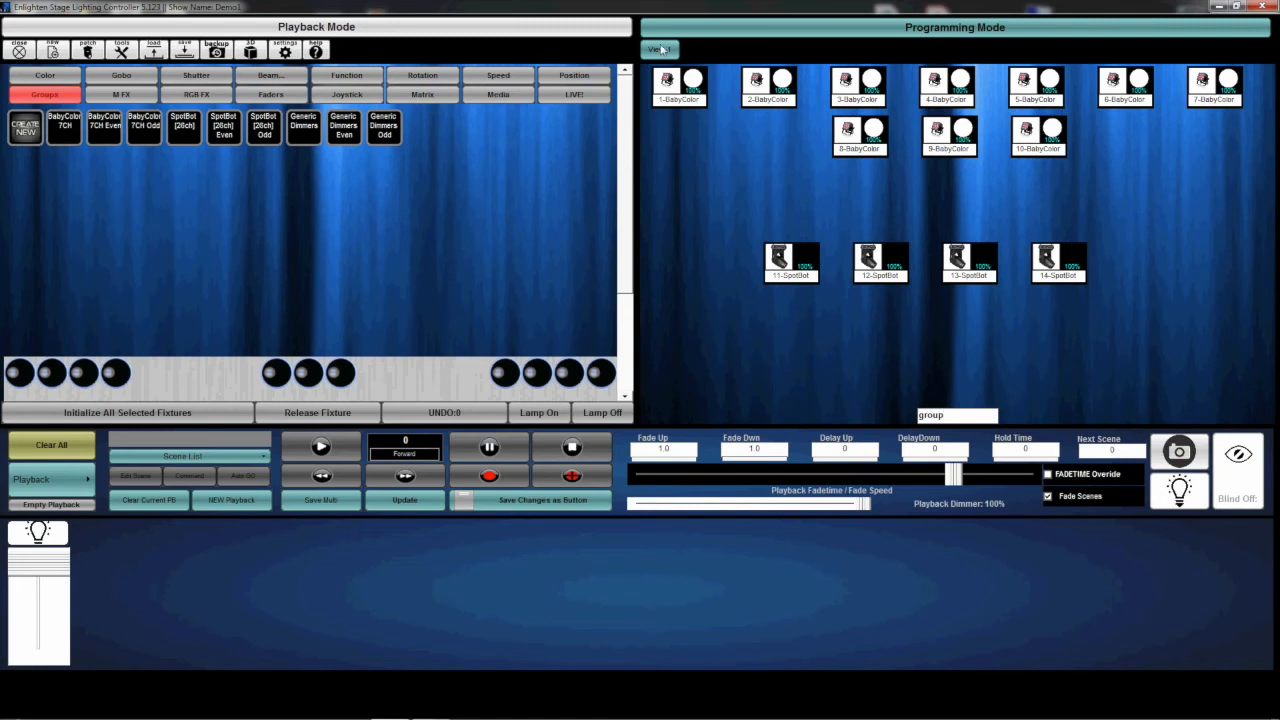
click(700, 48)
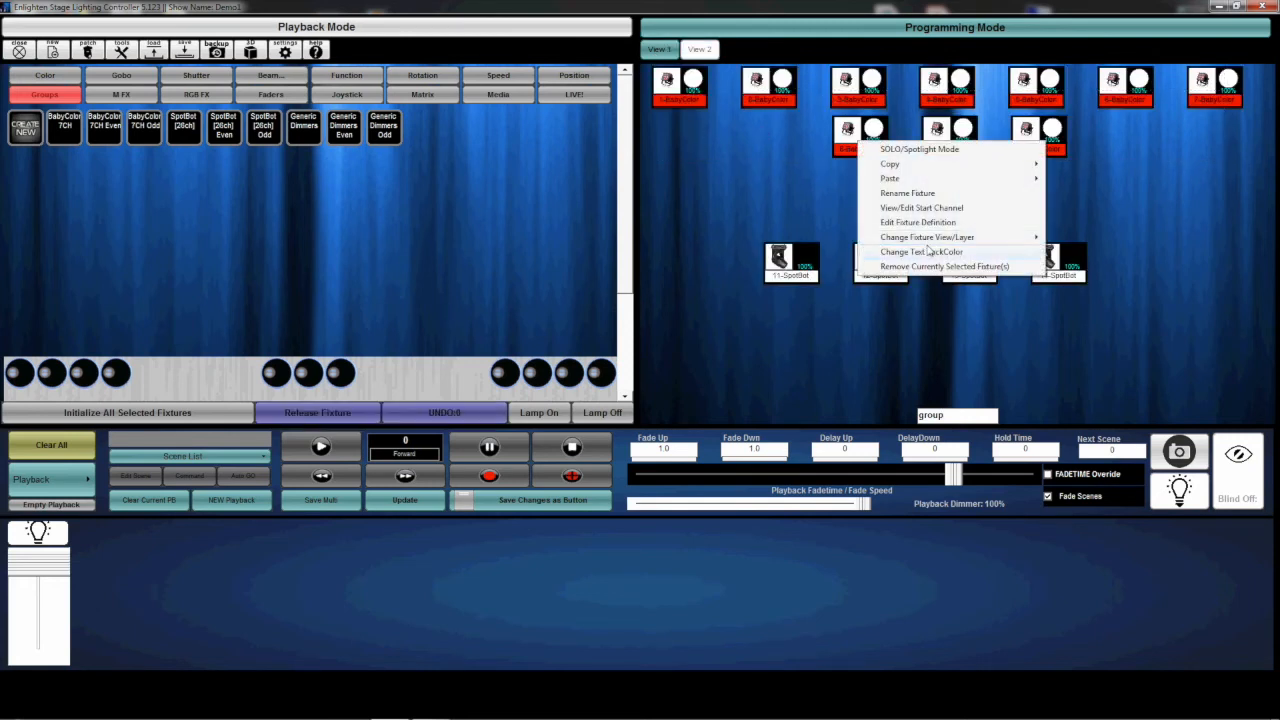
click(948, 266)
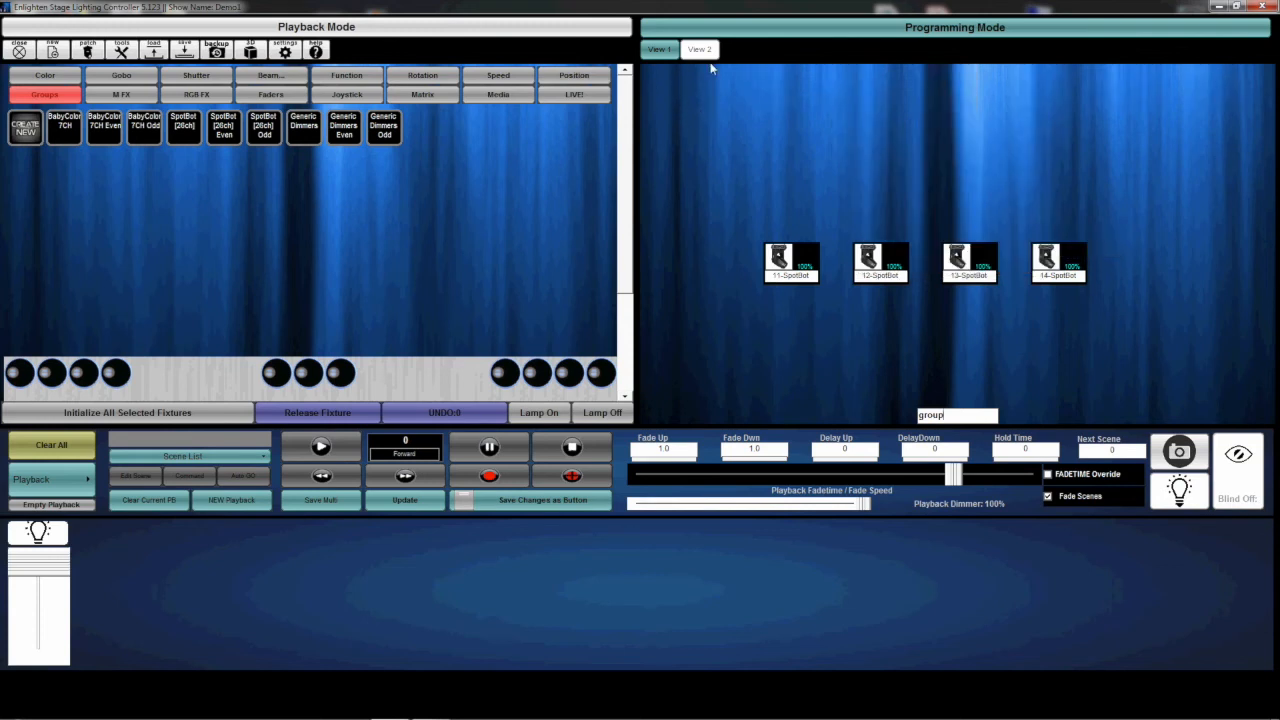
mouse_move(1118, 348)
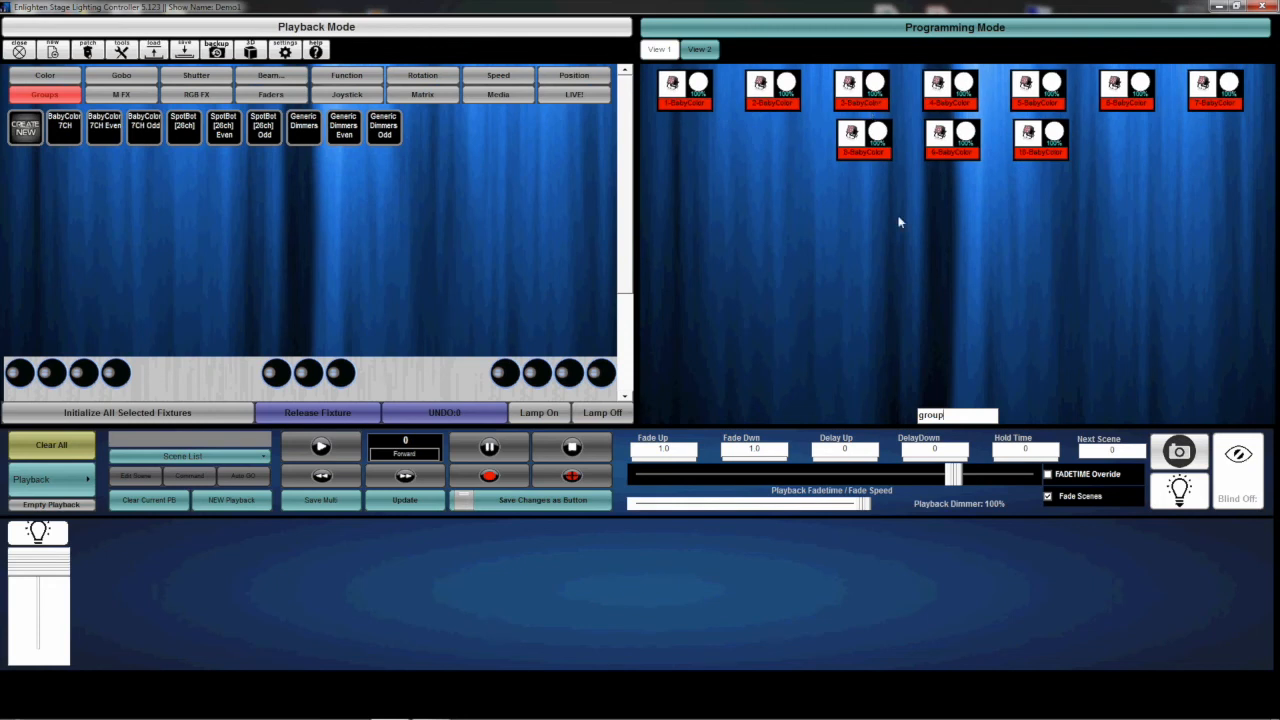
click(708, 50)
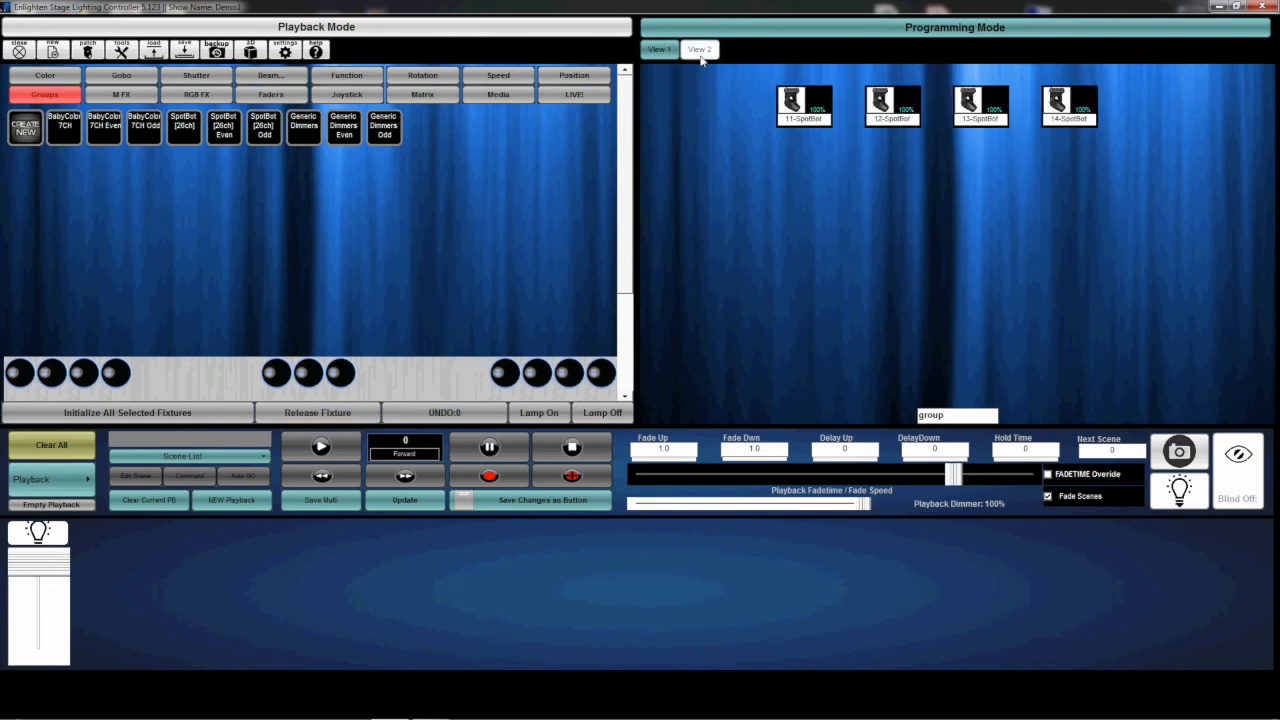
mouse_move(708, 52)
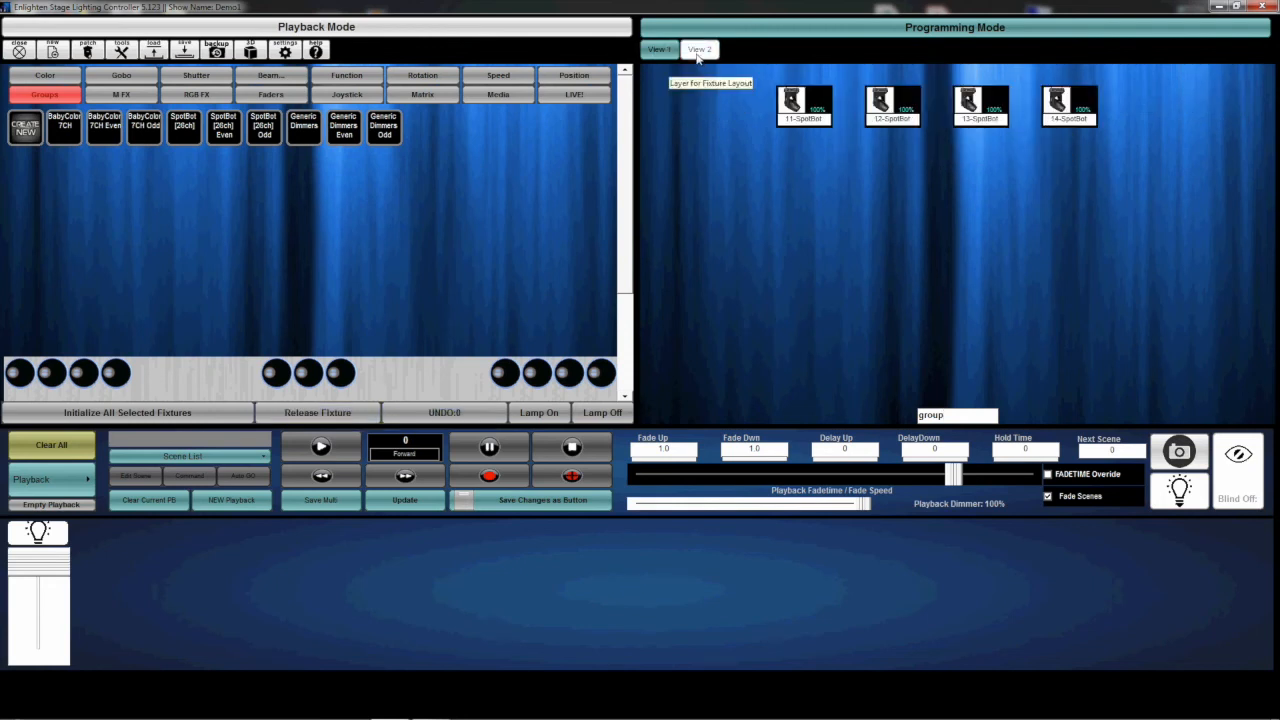